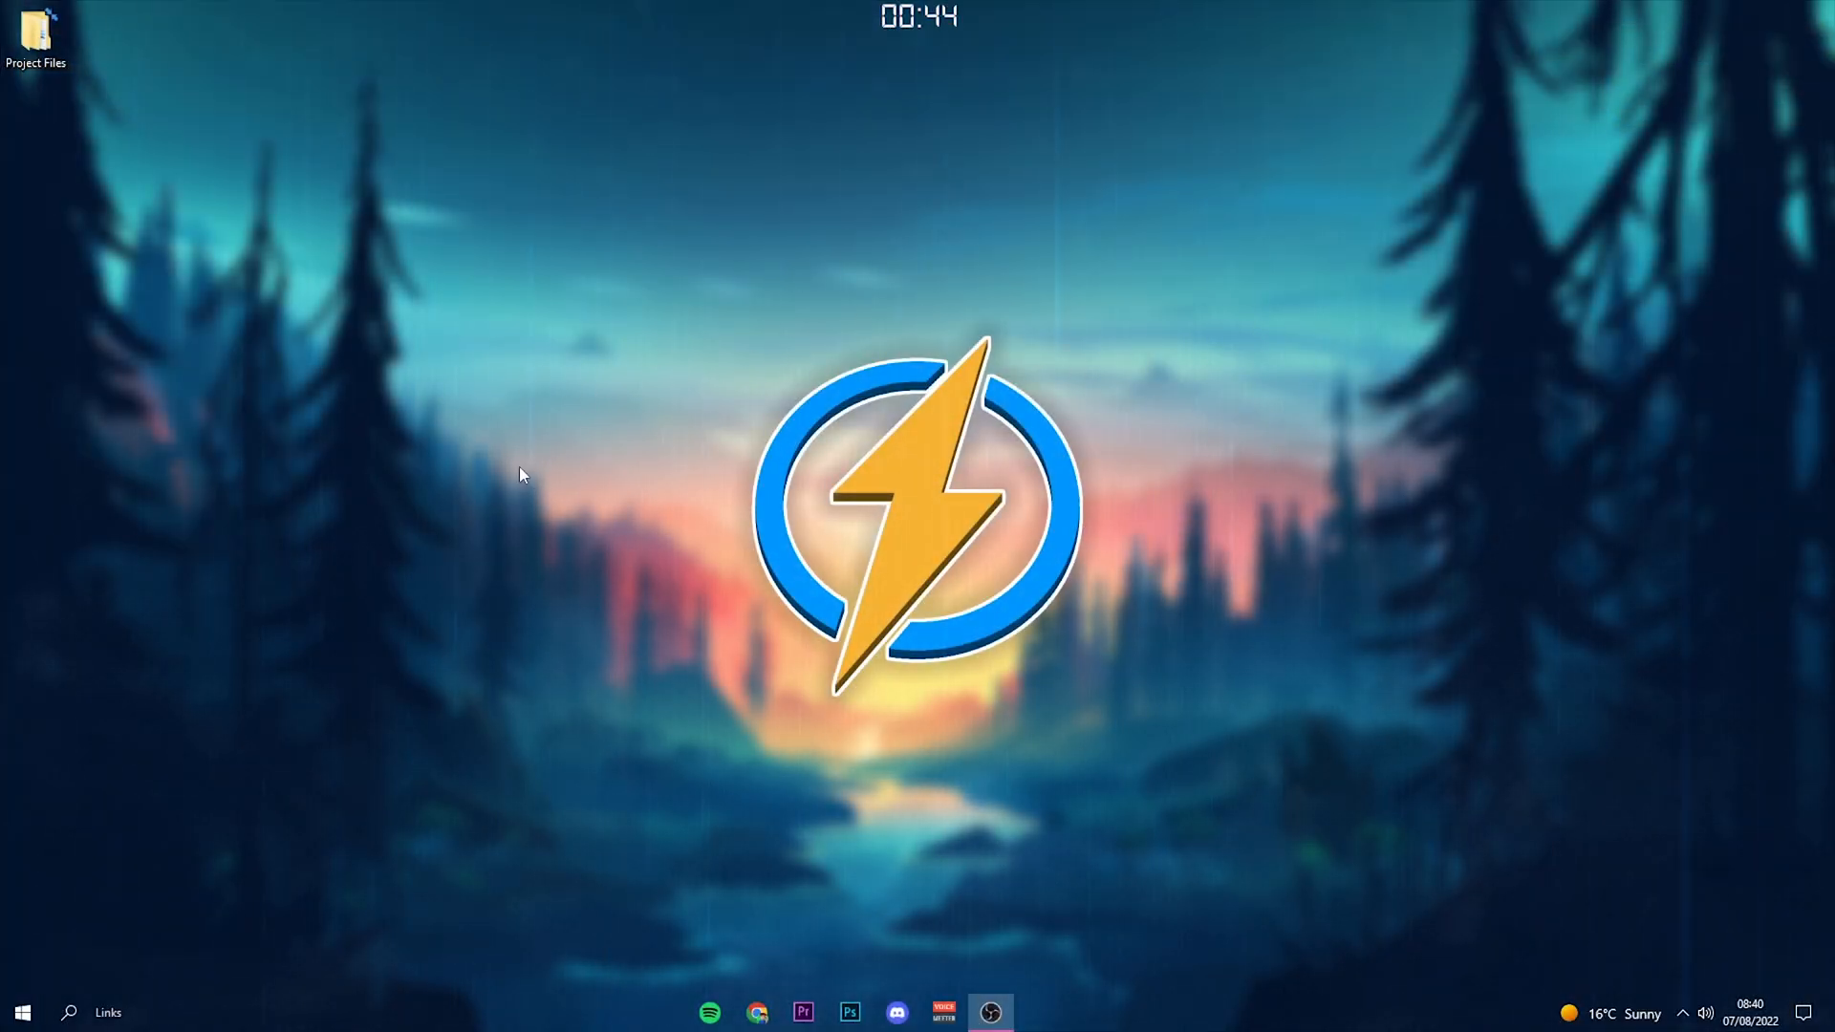
Step: Open Chrome and search Google for 'optifine'
left_click(757, 1013)
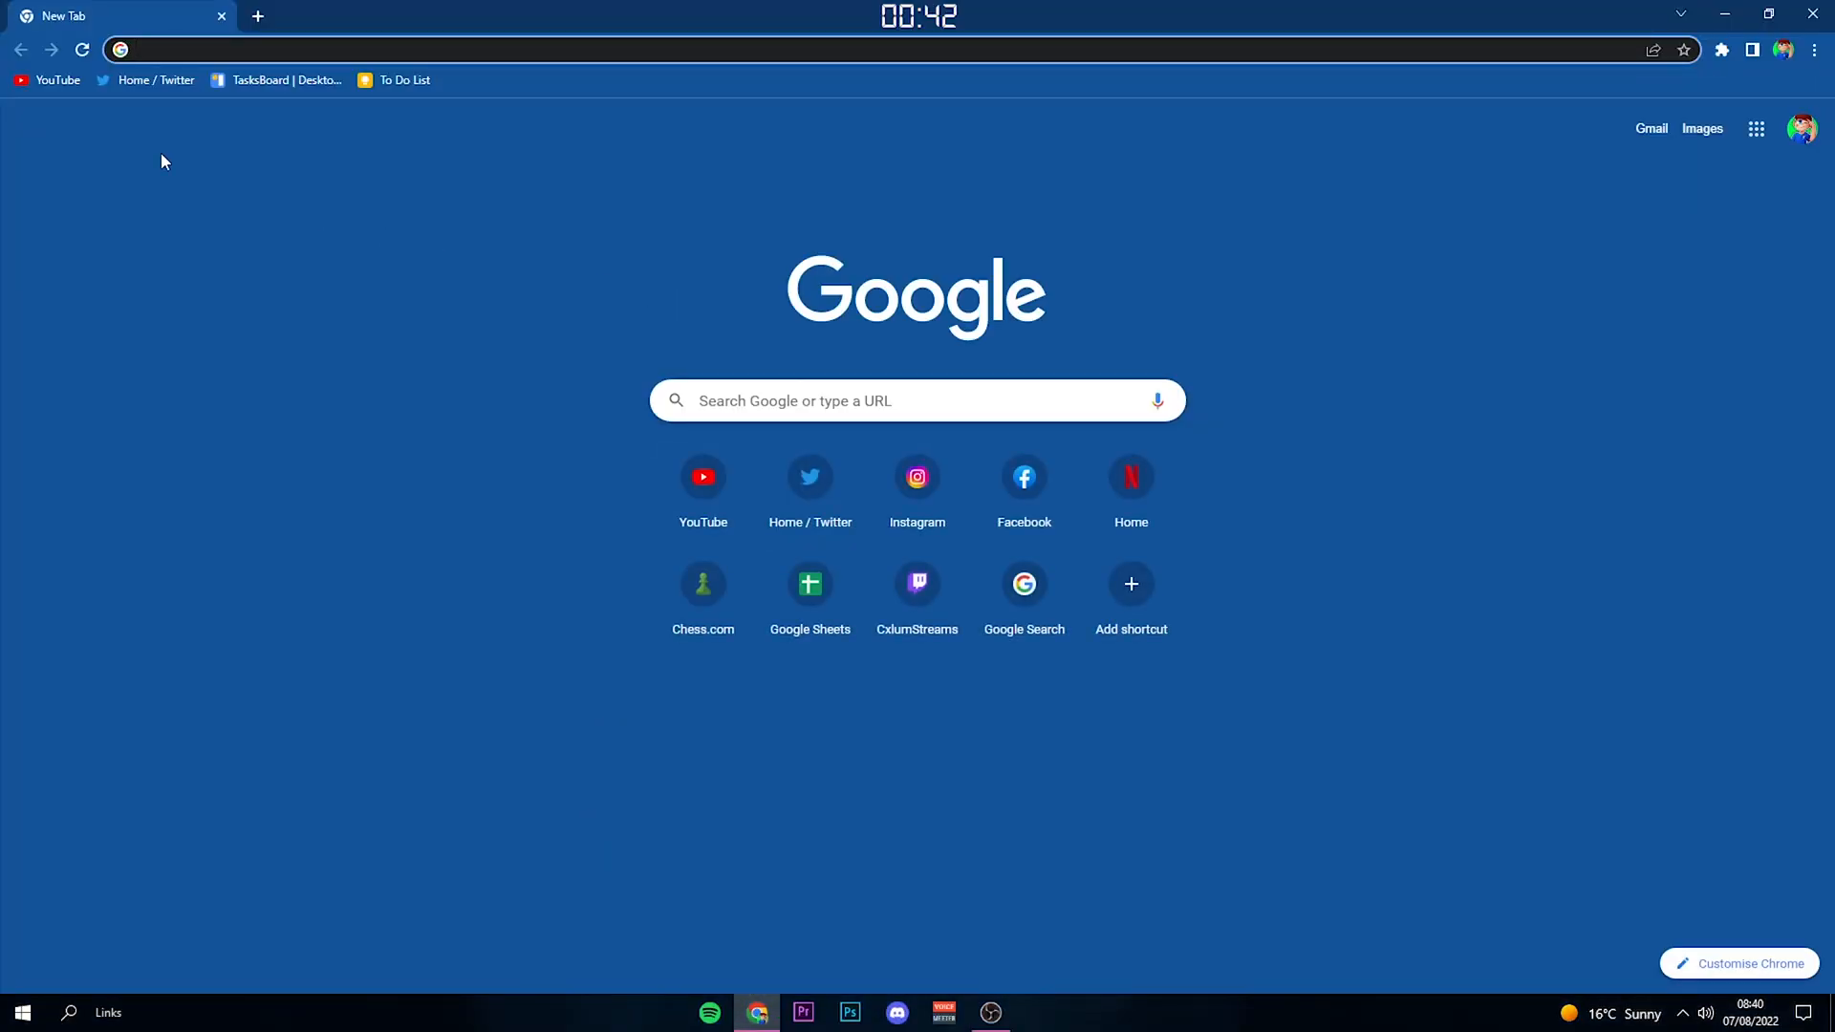
type("optifine")
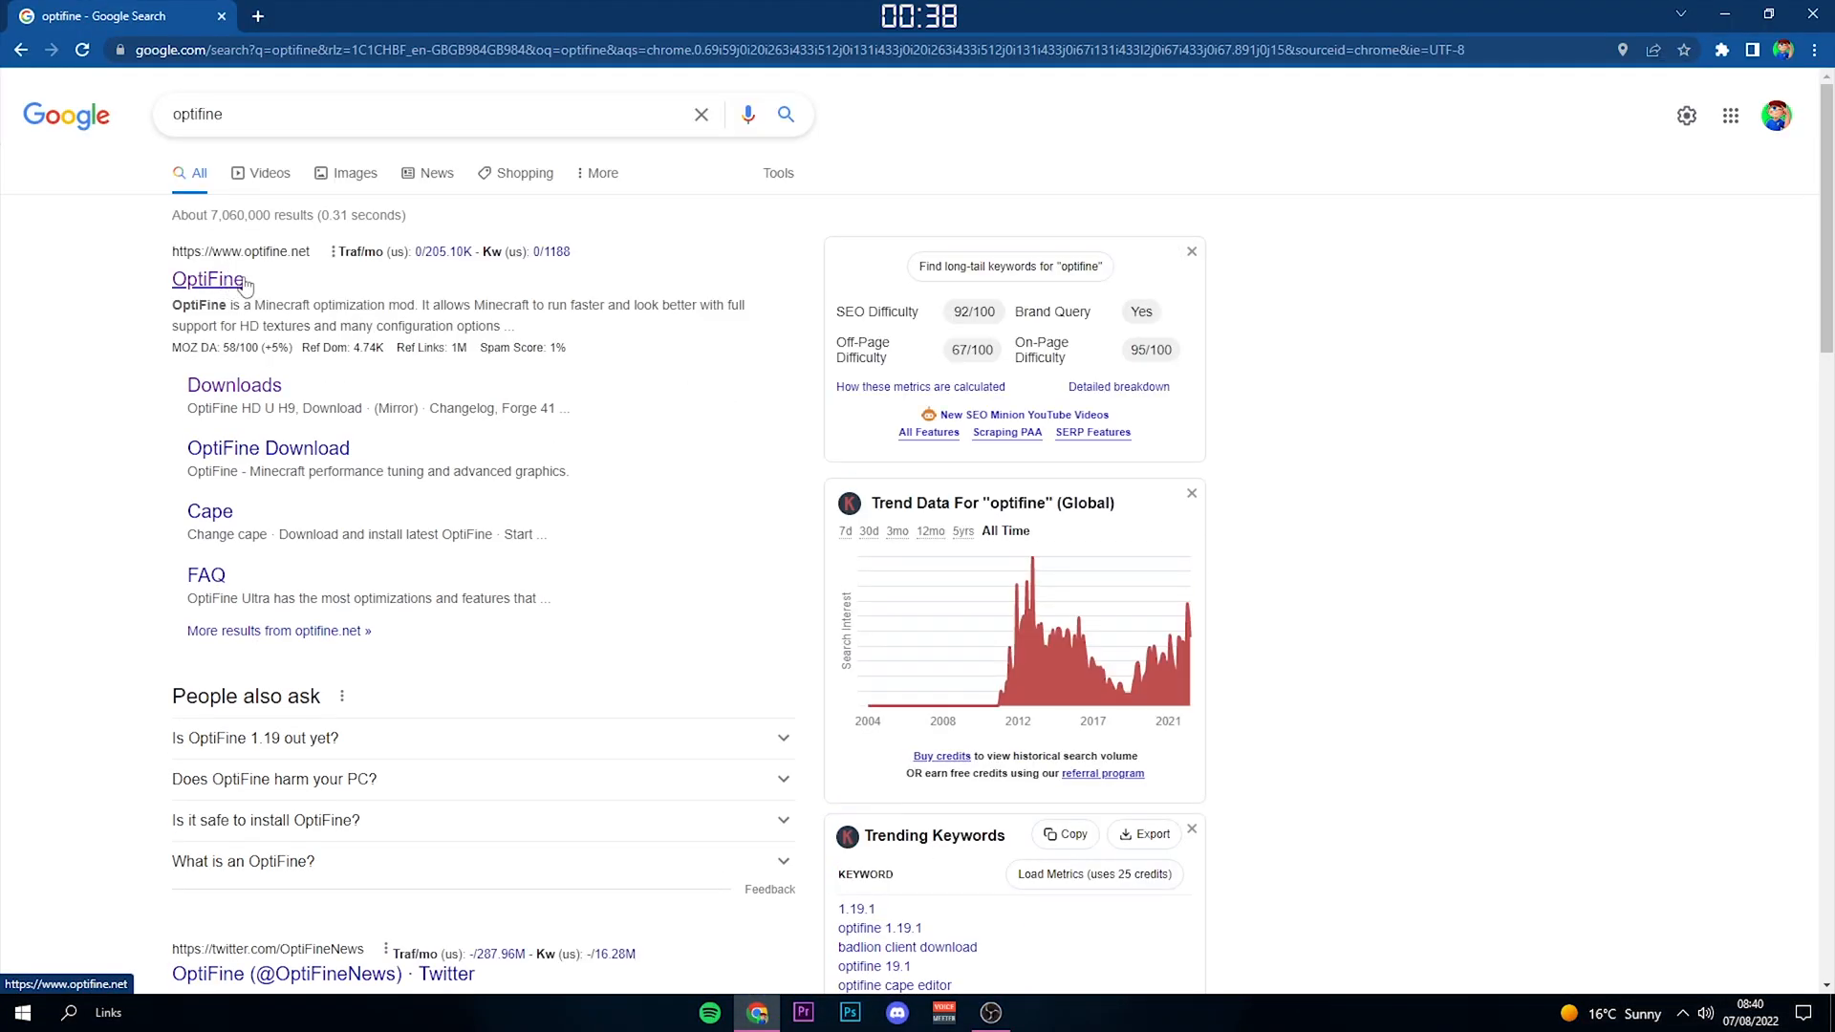
Step: From the OptiFine Downloads page, expand Preview versions and More, then download OptiFine HD U H9 for 1.19
left_click(208, 278)
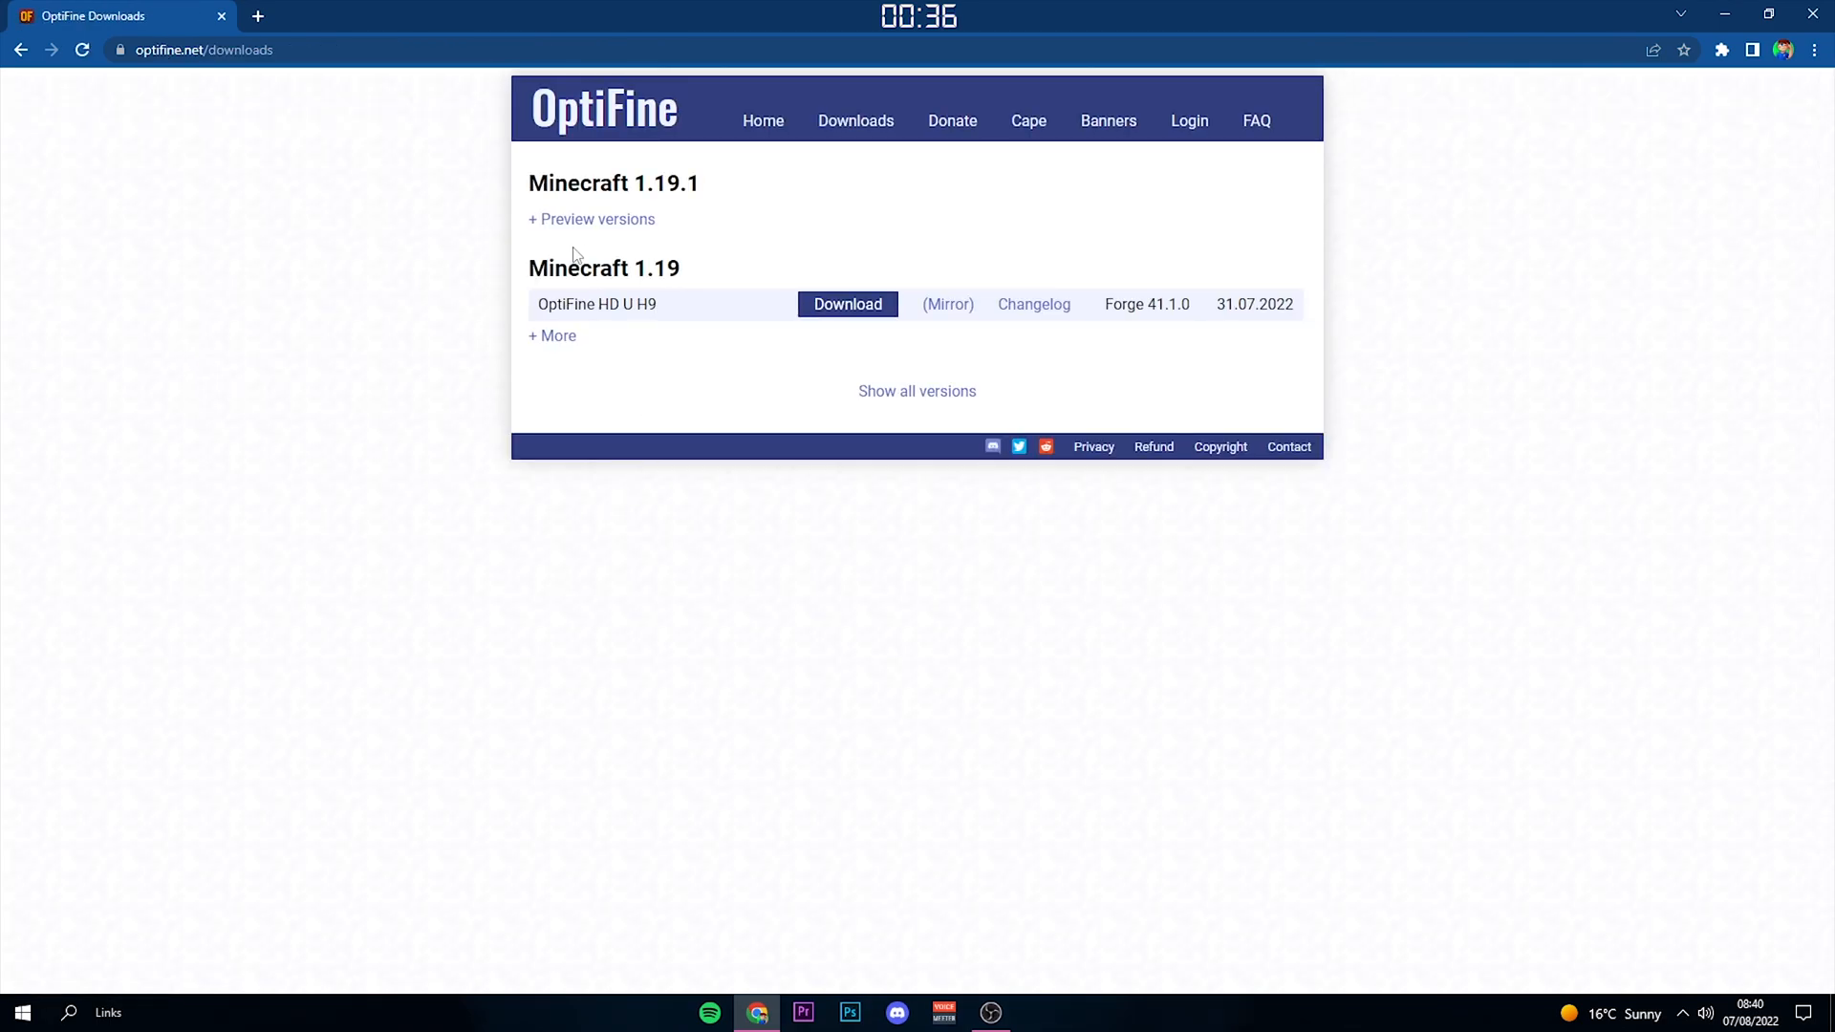
left_click(593, 219)
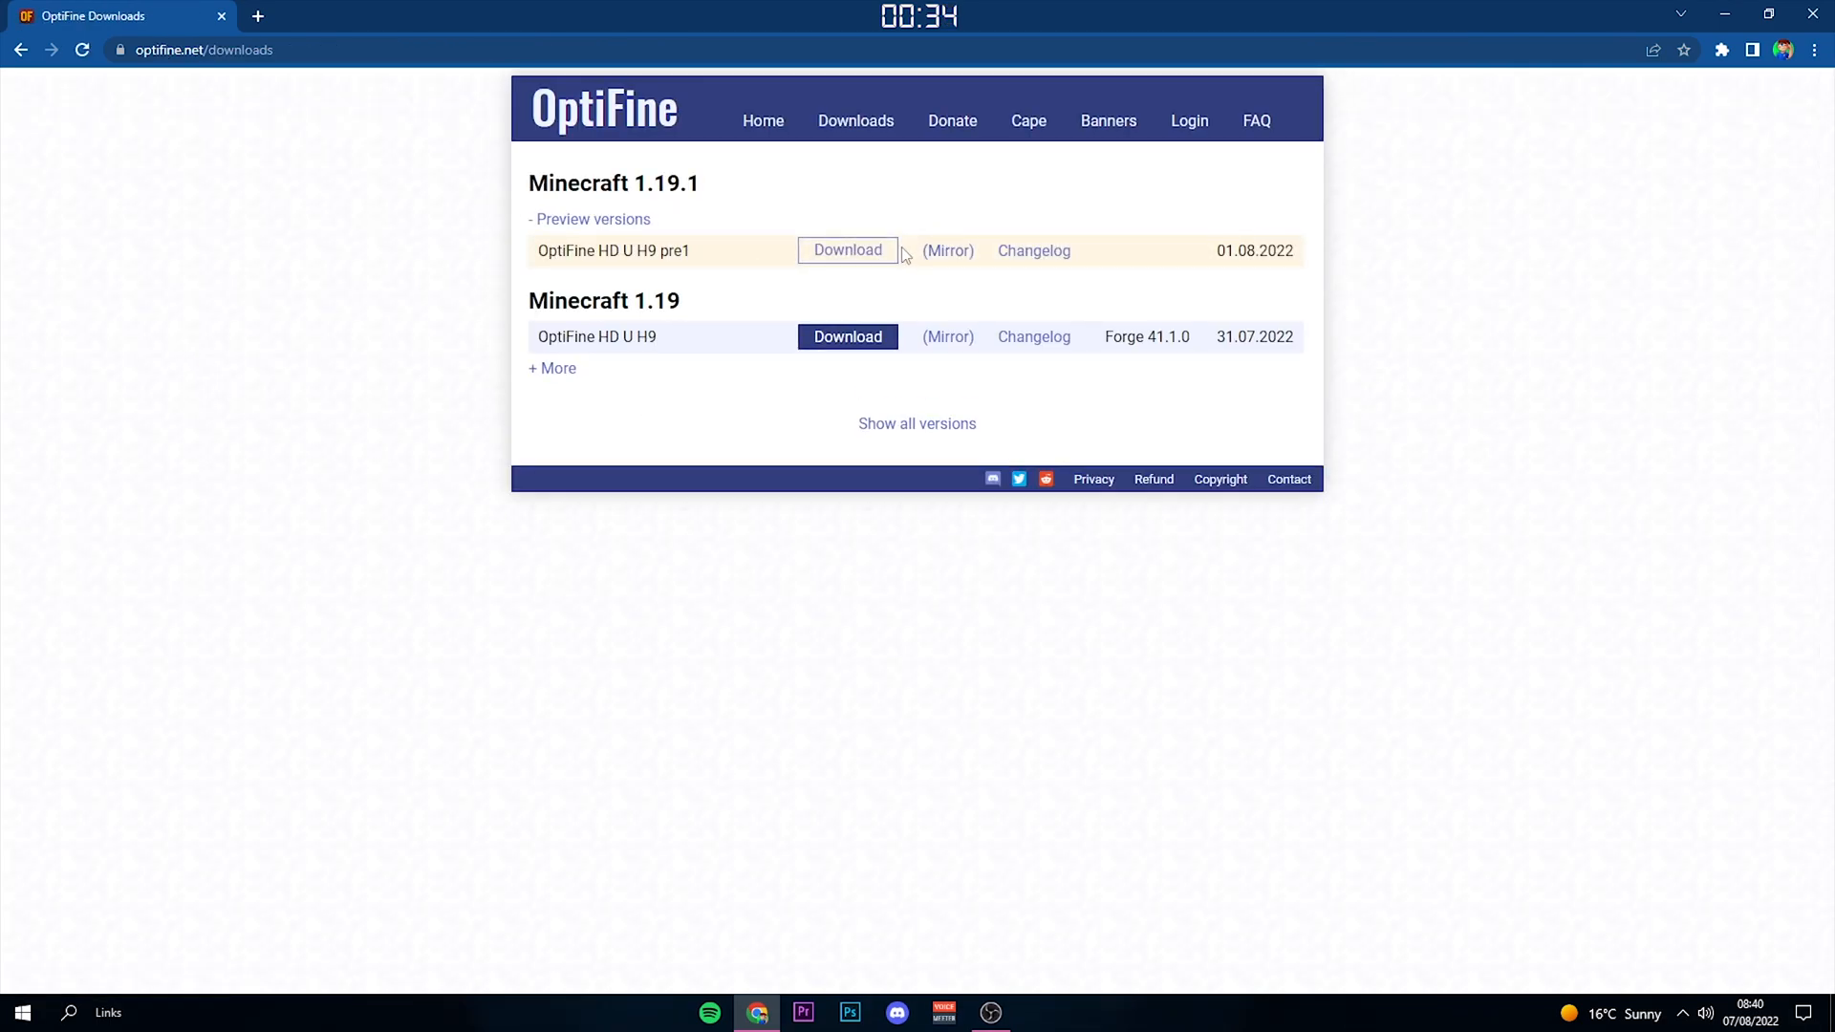
left_click(551, 367)
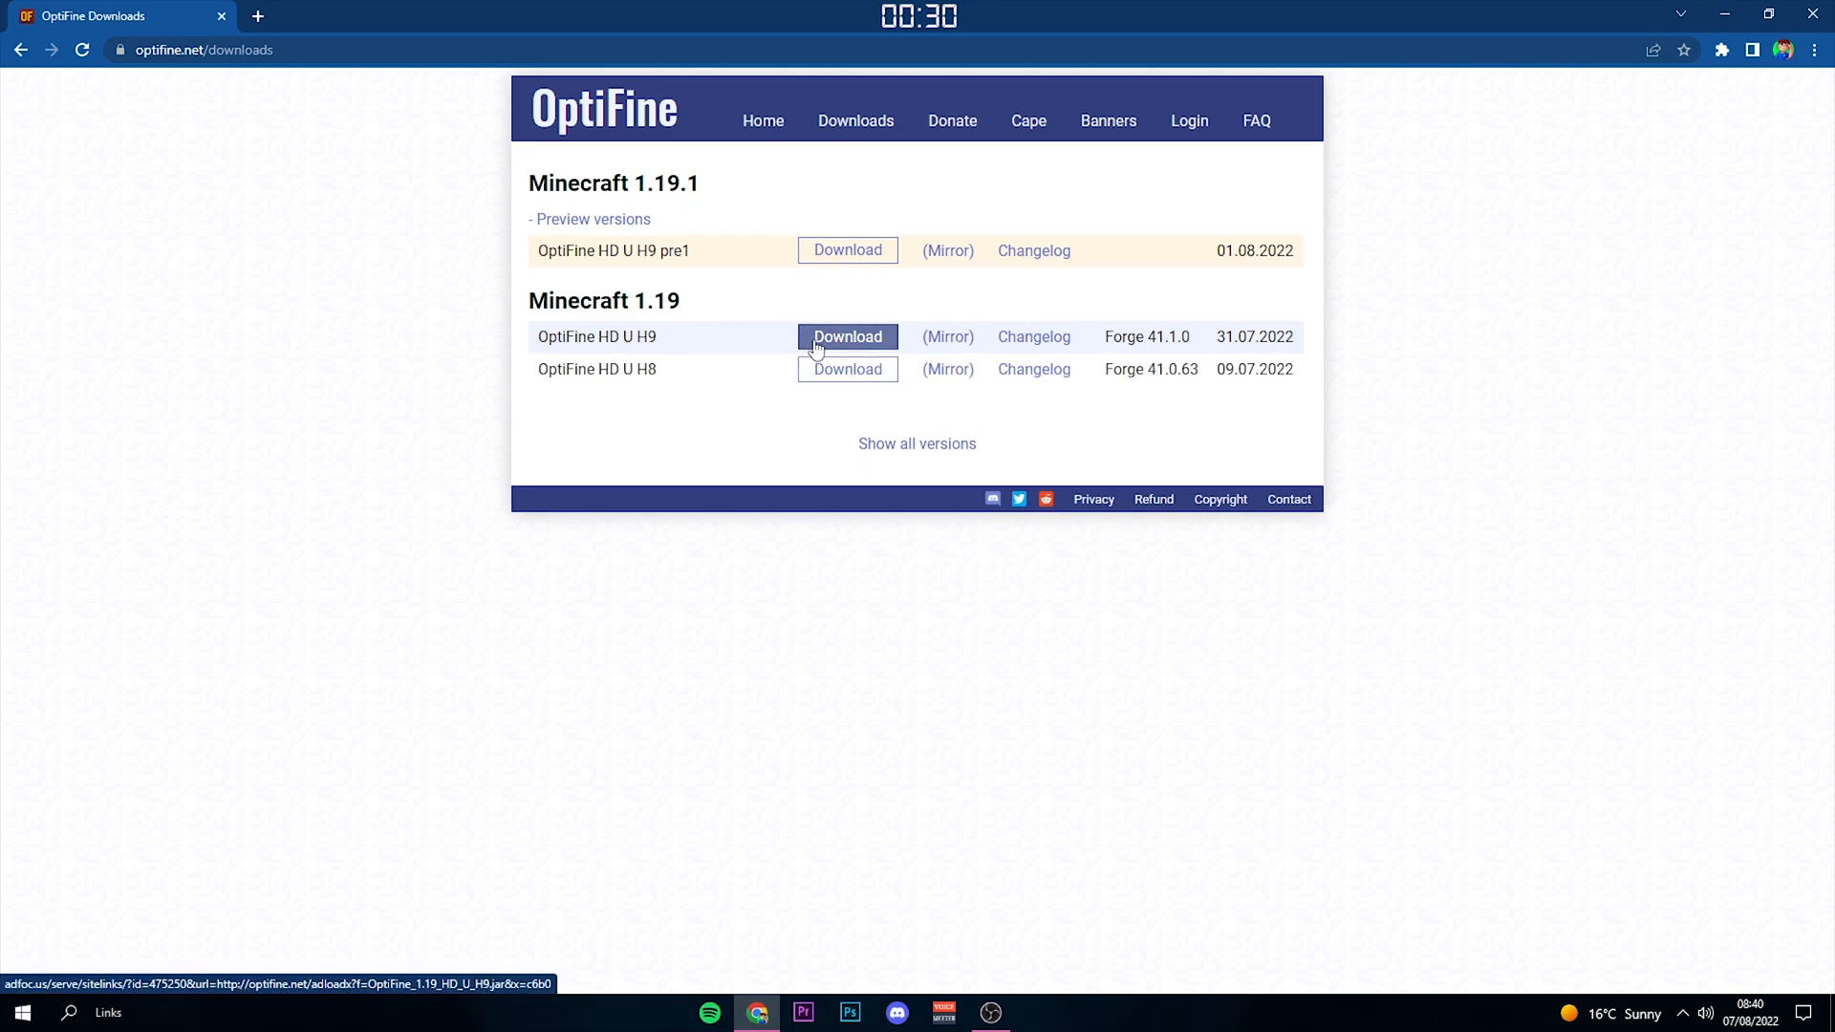
left_click(846, 337)
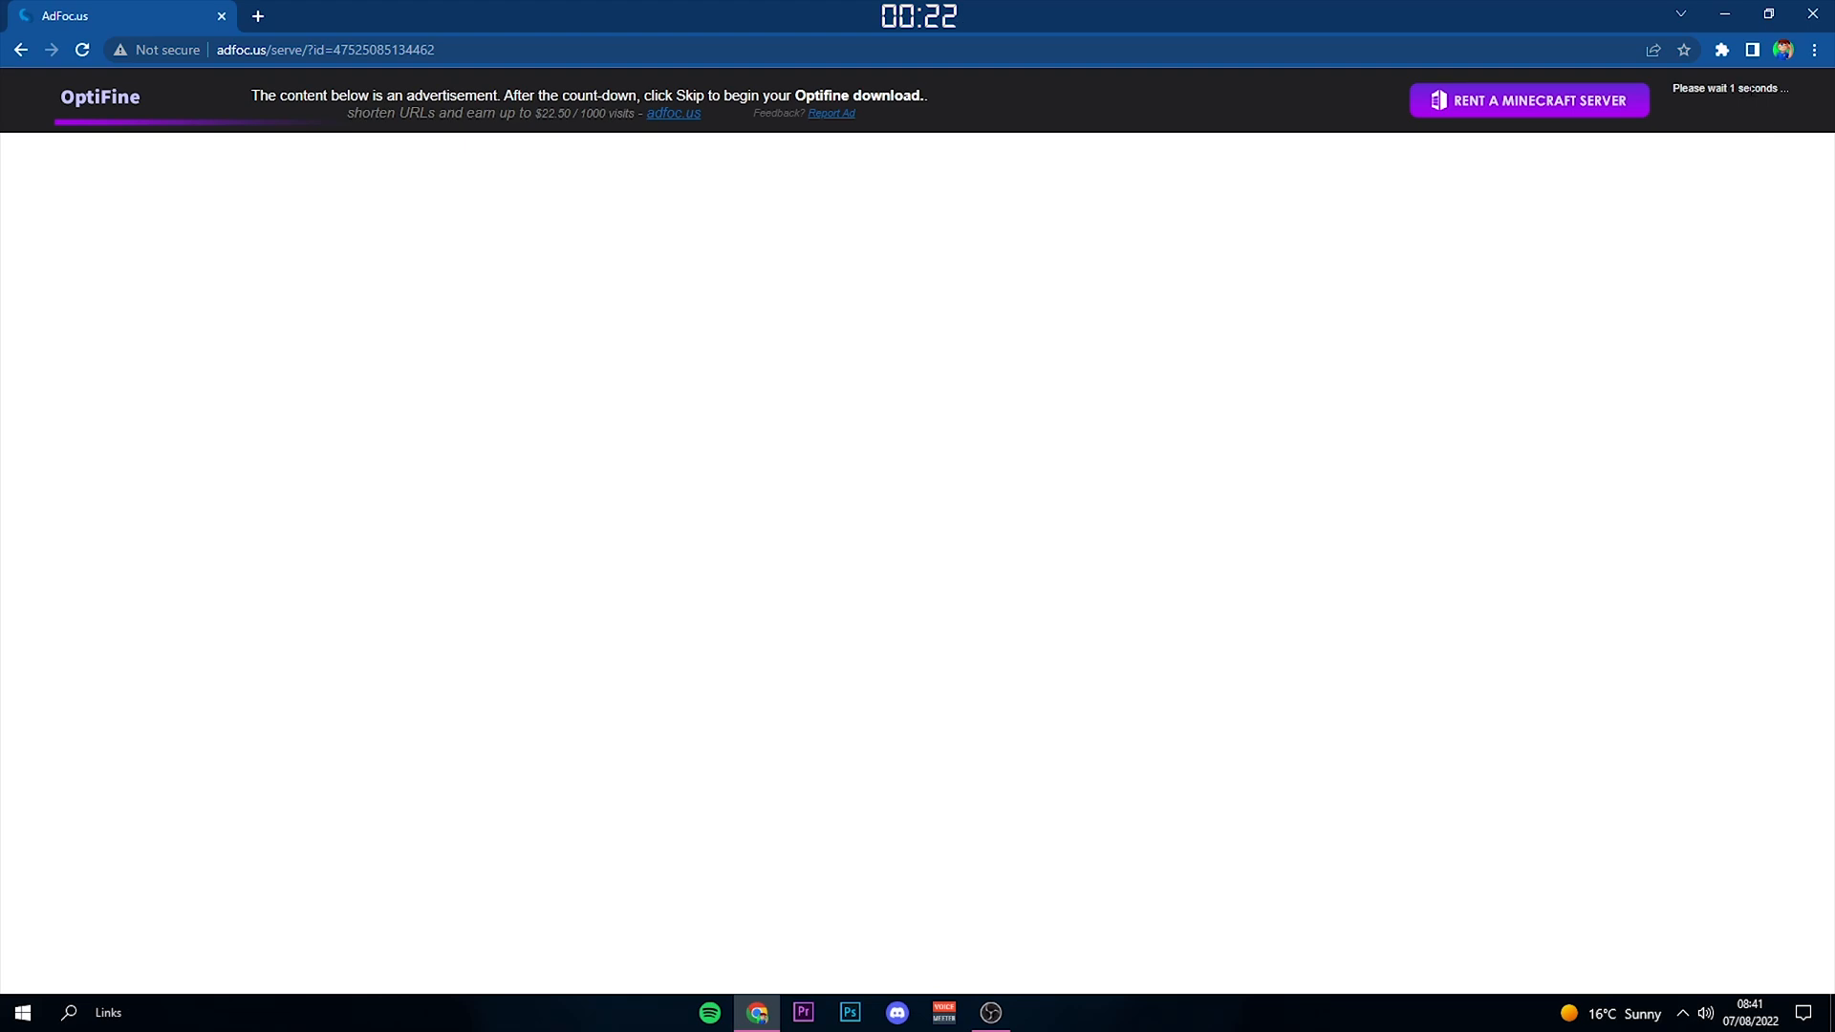
Step: Skip the adfoc.us ad and download the OptiFine 1.19 HD U H9 jar
left_click(1735, 100)
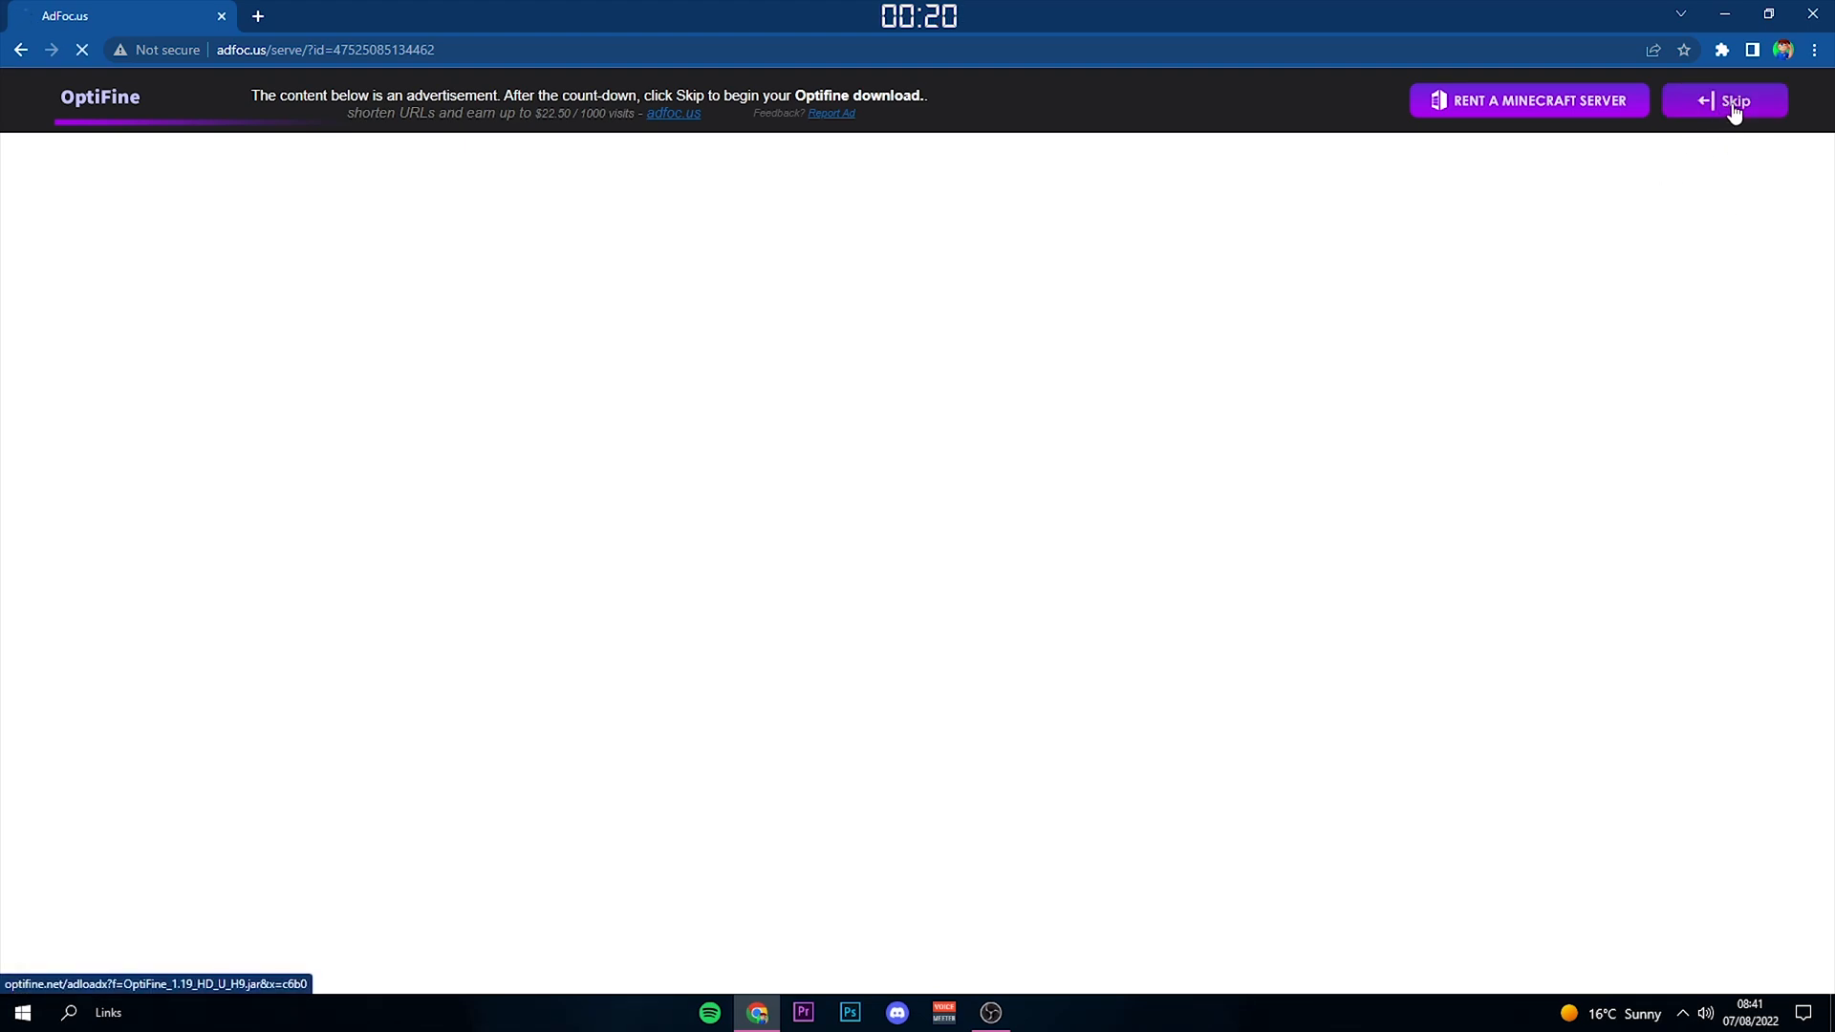
left_click(1735, 100)
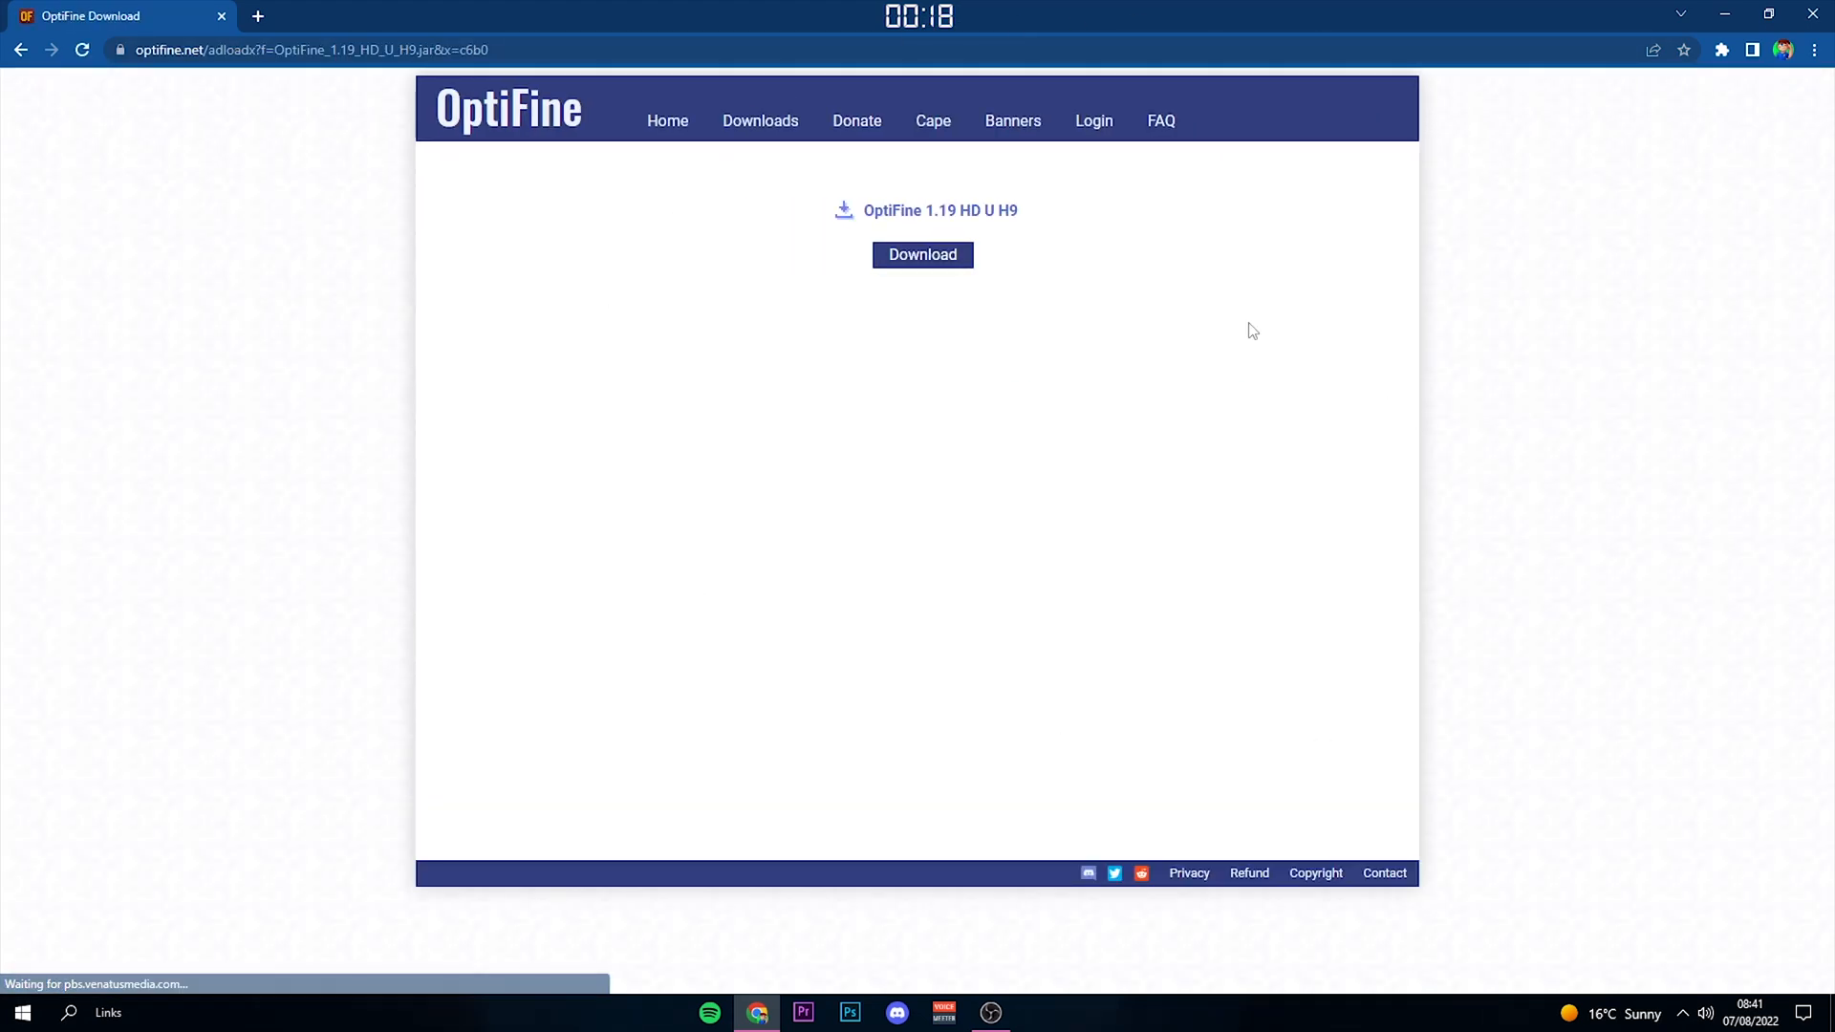
left_click(923, 254)
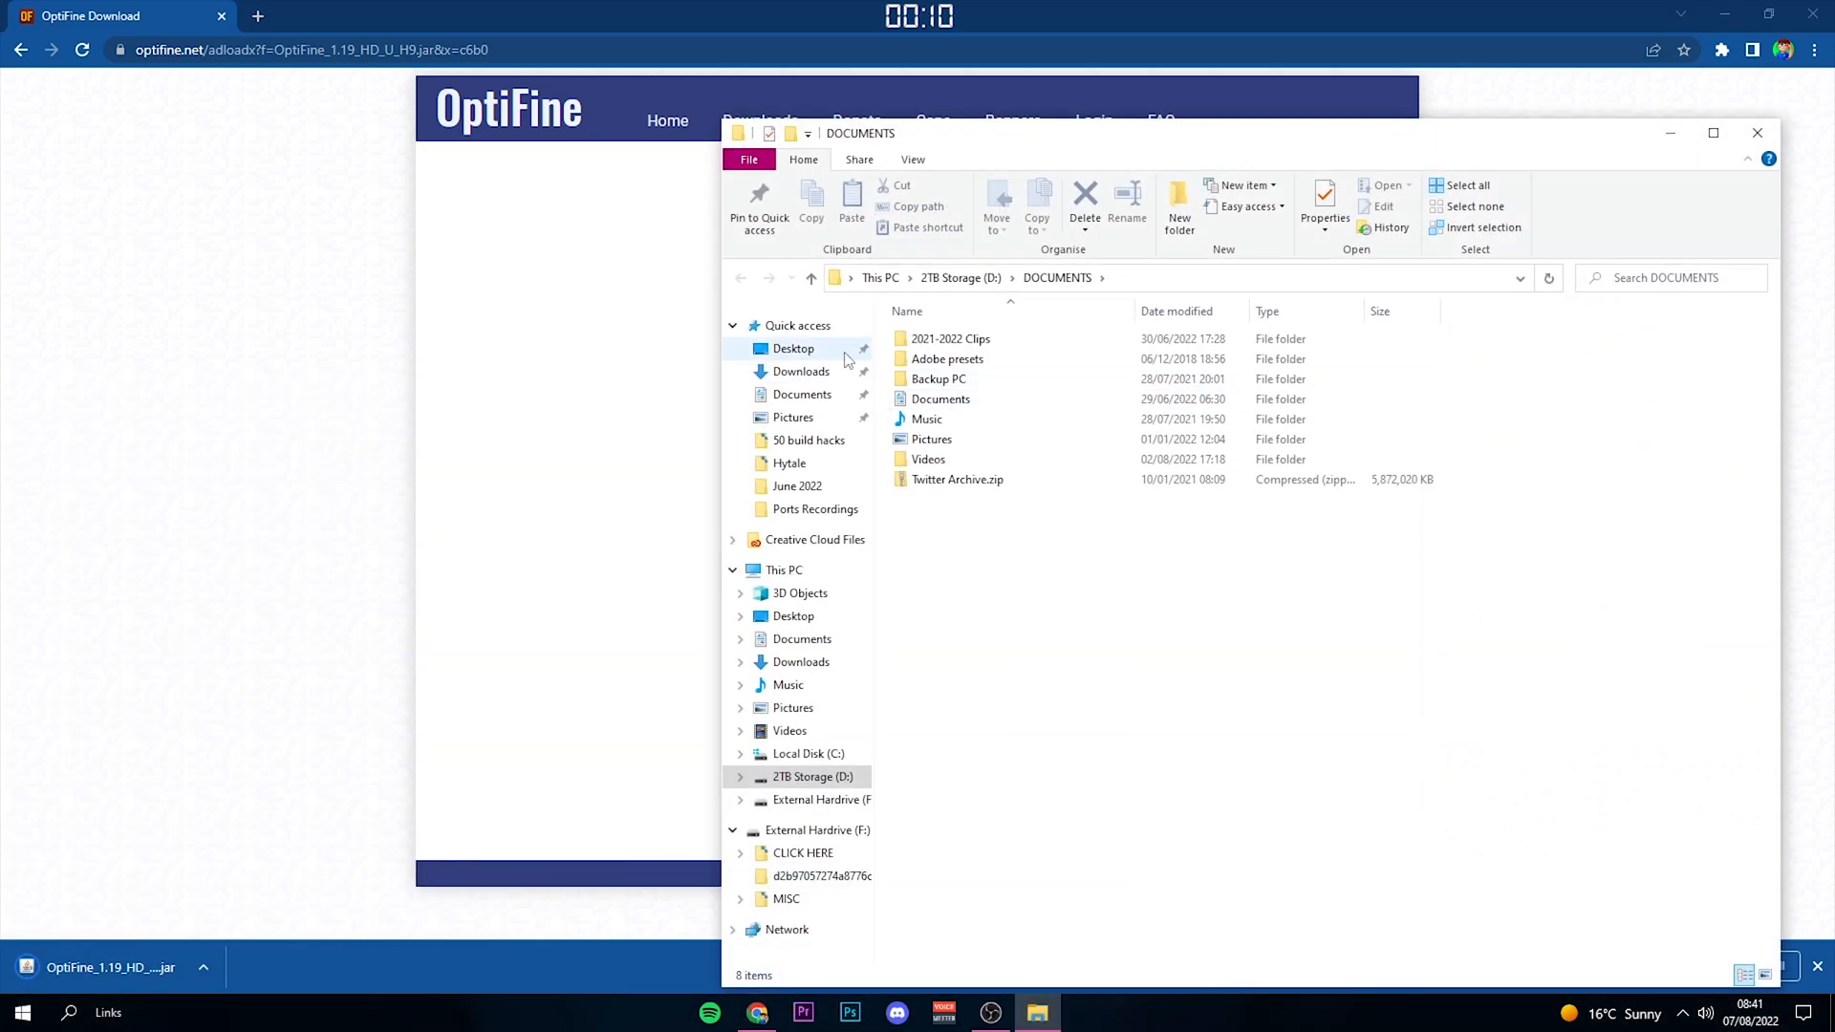
Step: Run OptiFine_1.19_HD_U_H9.jar from Downloads and install it into the Minecraft folder
left_click(802, 370)
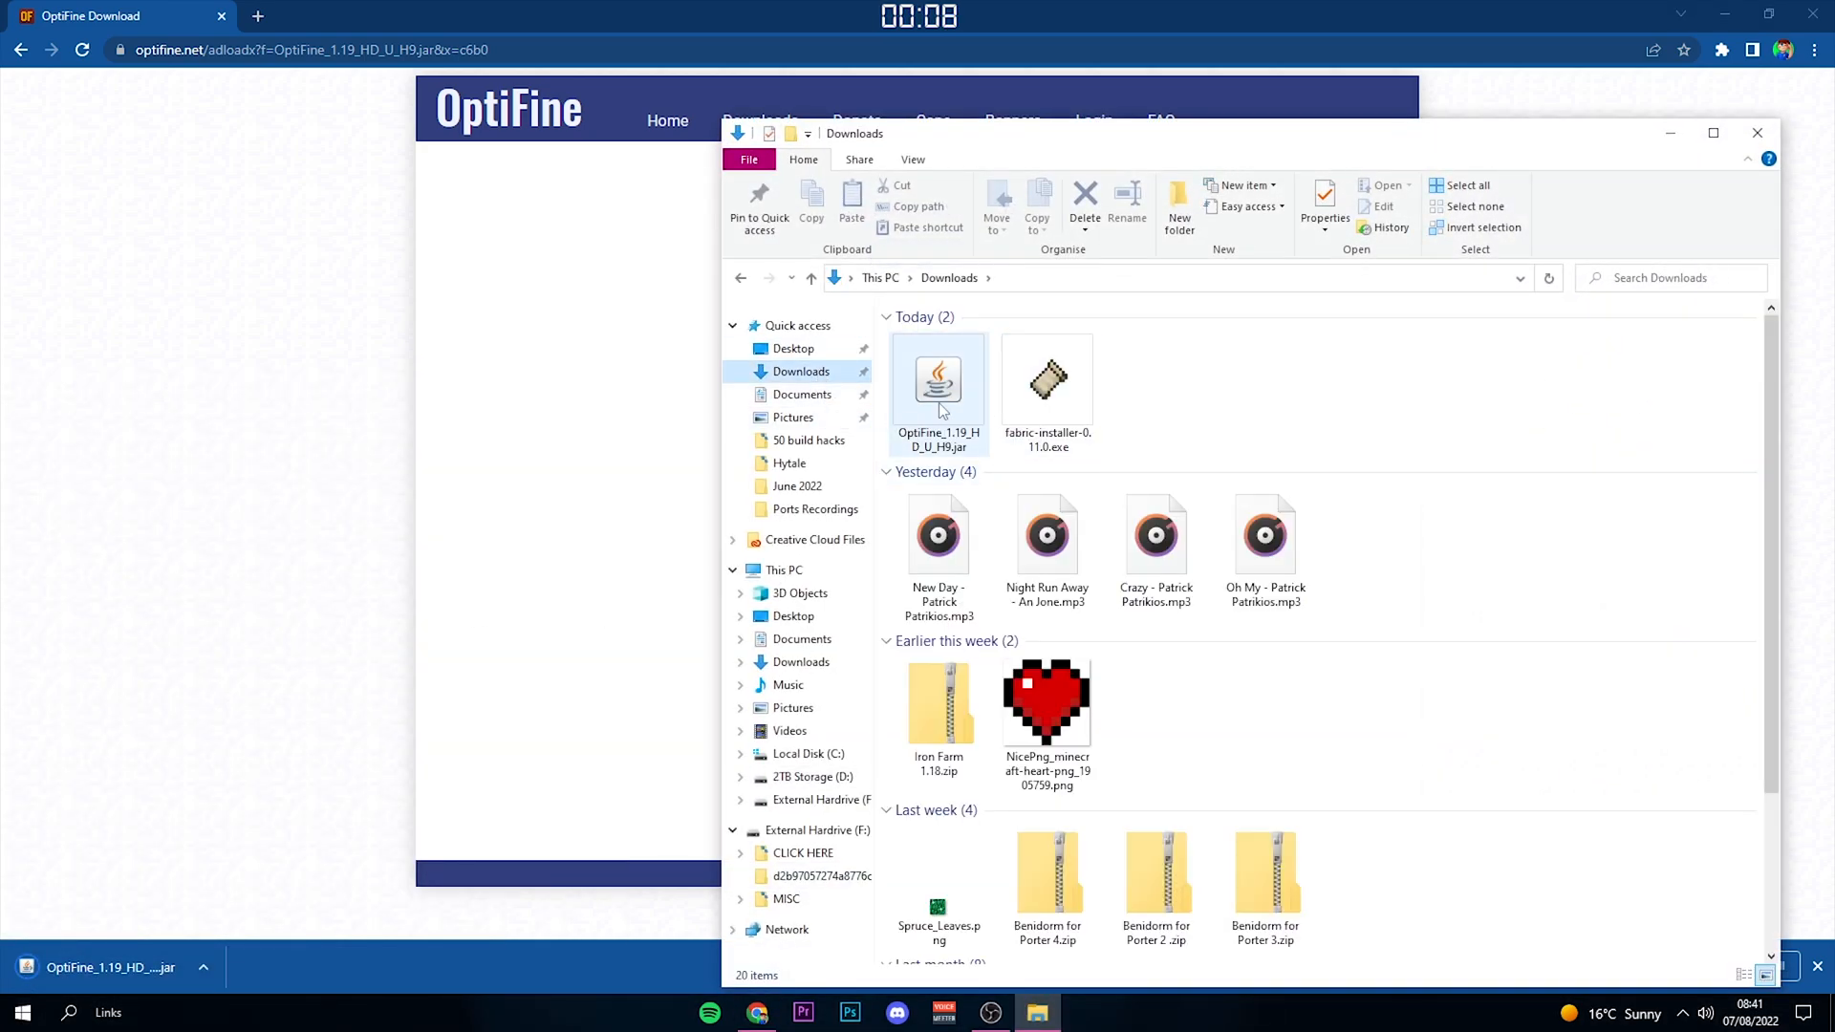
double_click(937, 380)
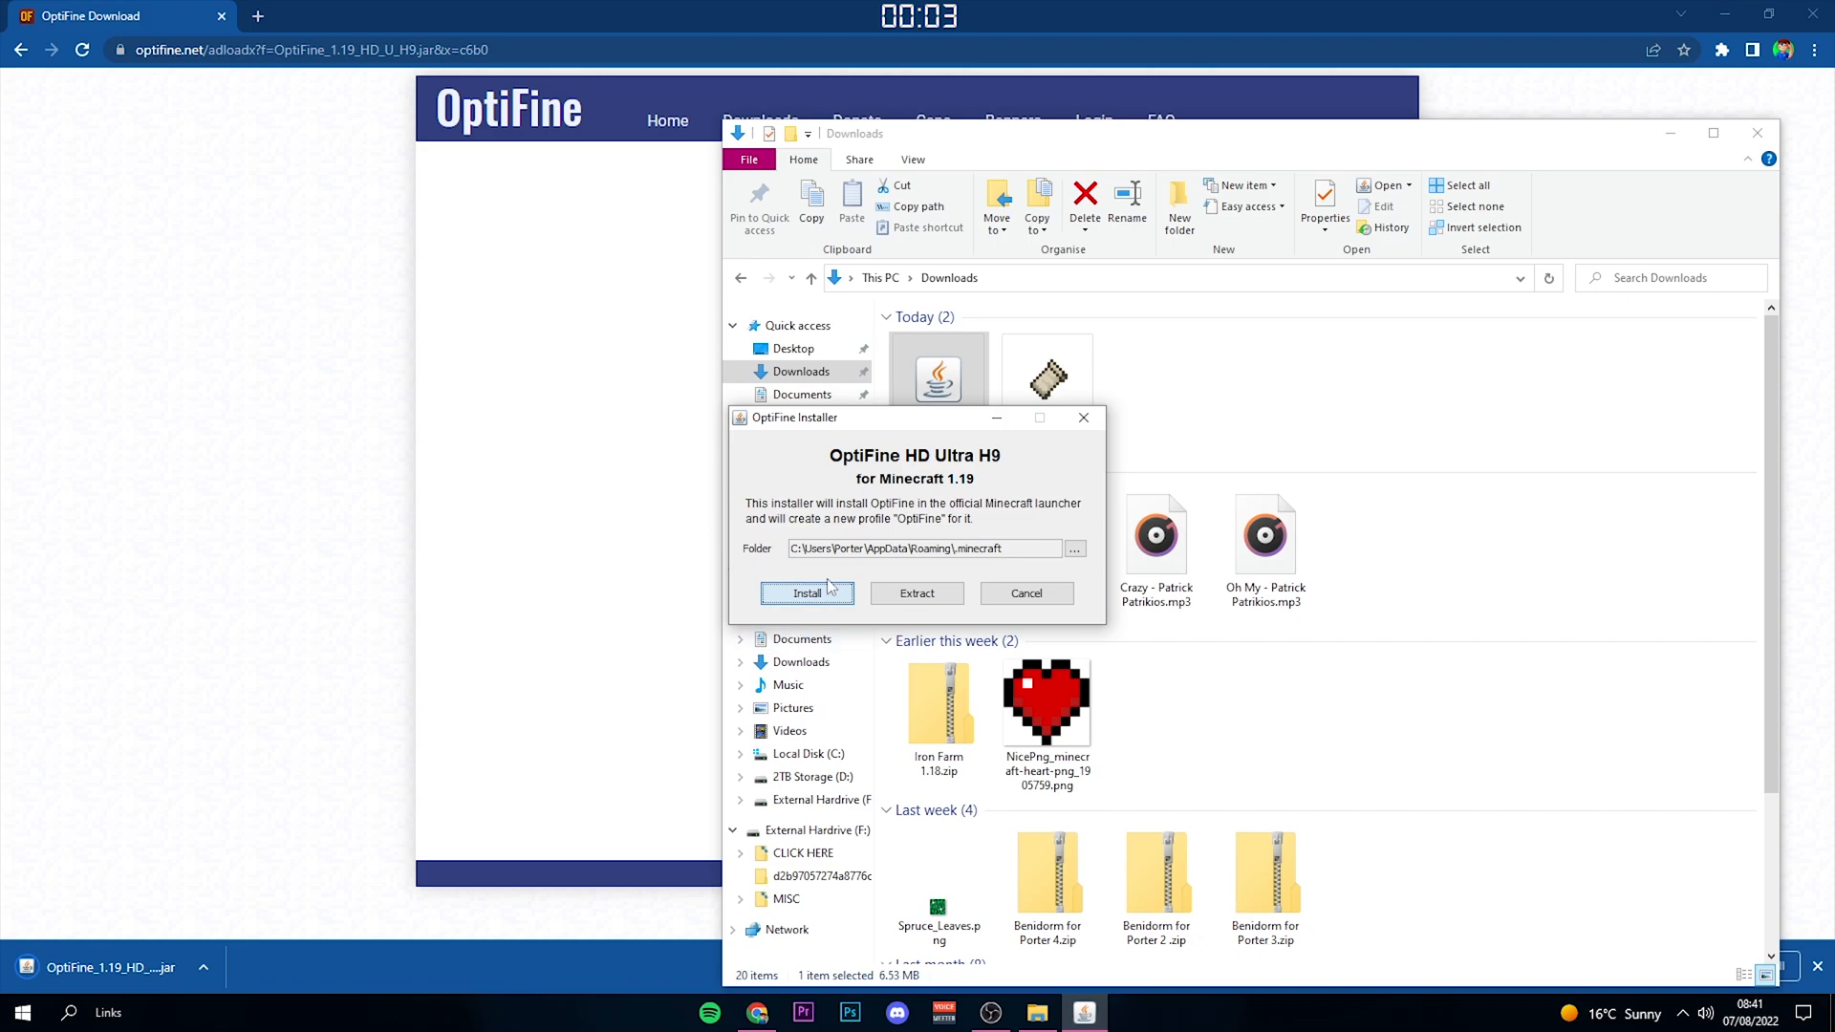
left_click(806, 593)
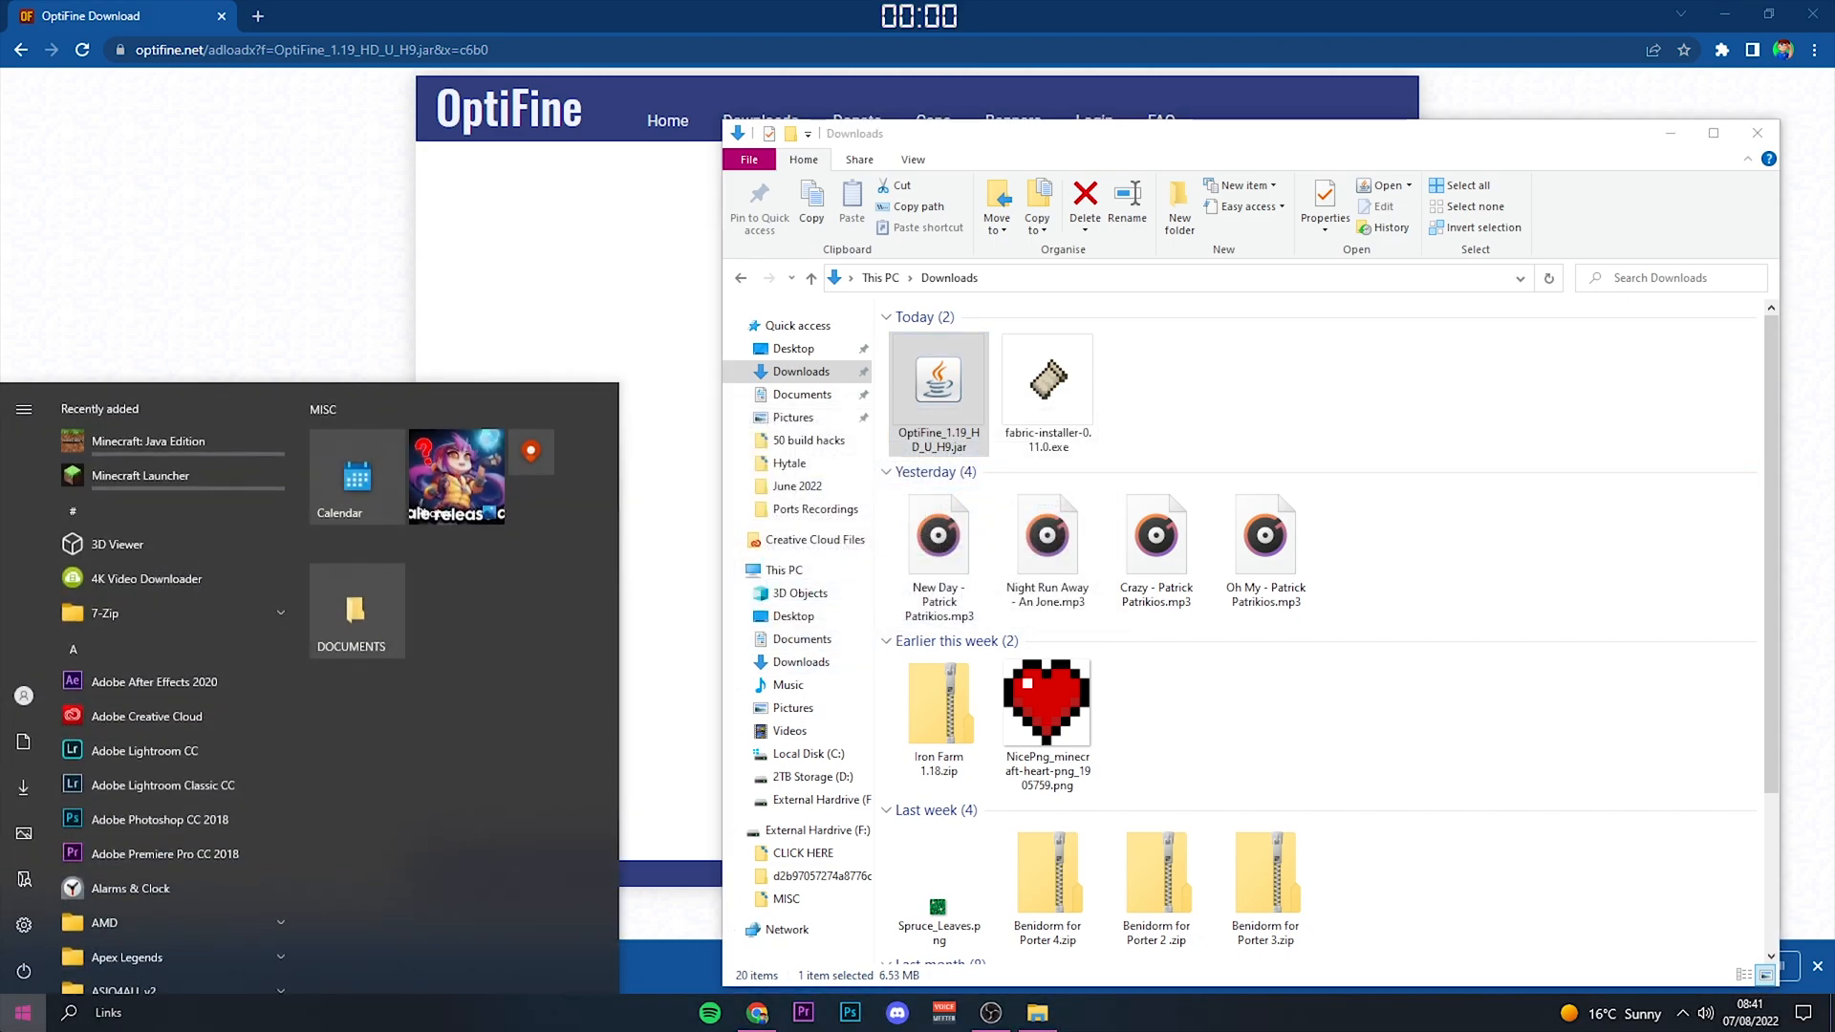
Step: Start Minecraft Launcher, play the OptiFine 1.19 installation, and accept the mods warning
type("minecraft.e")
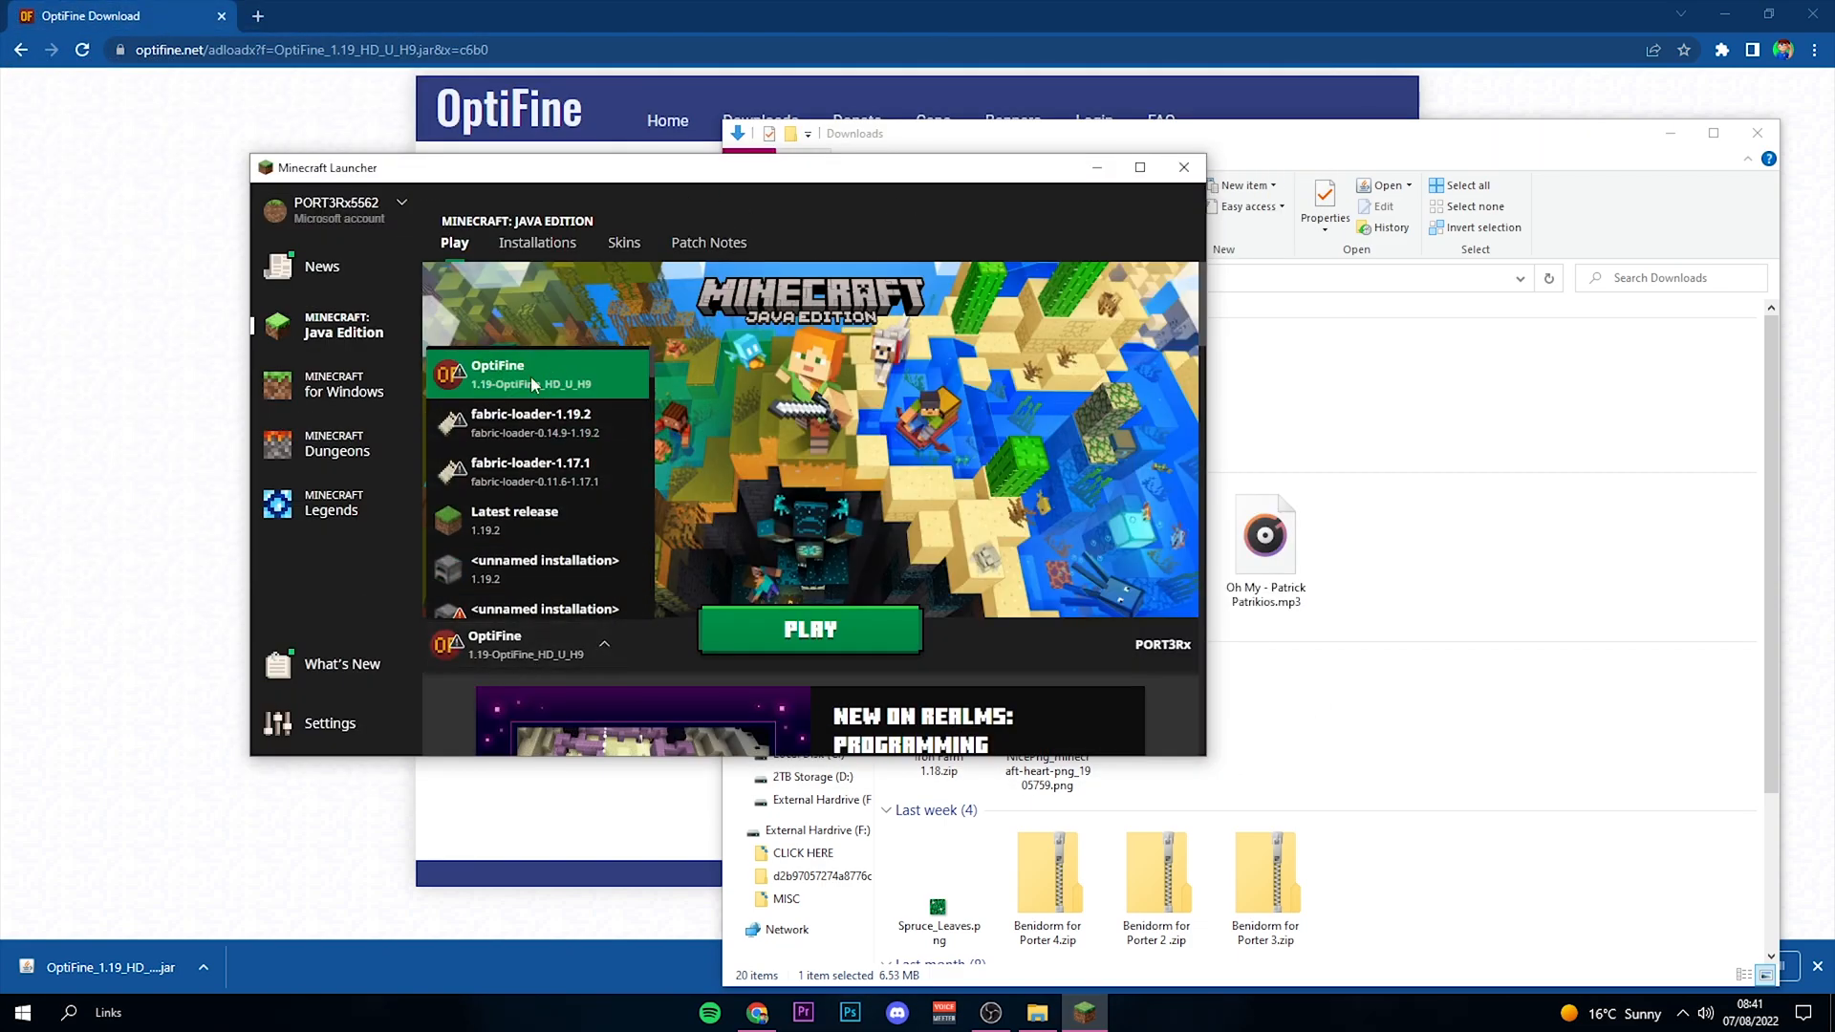
left_click(537, 241)
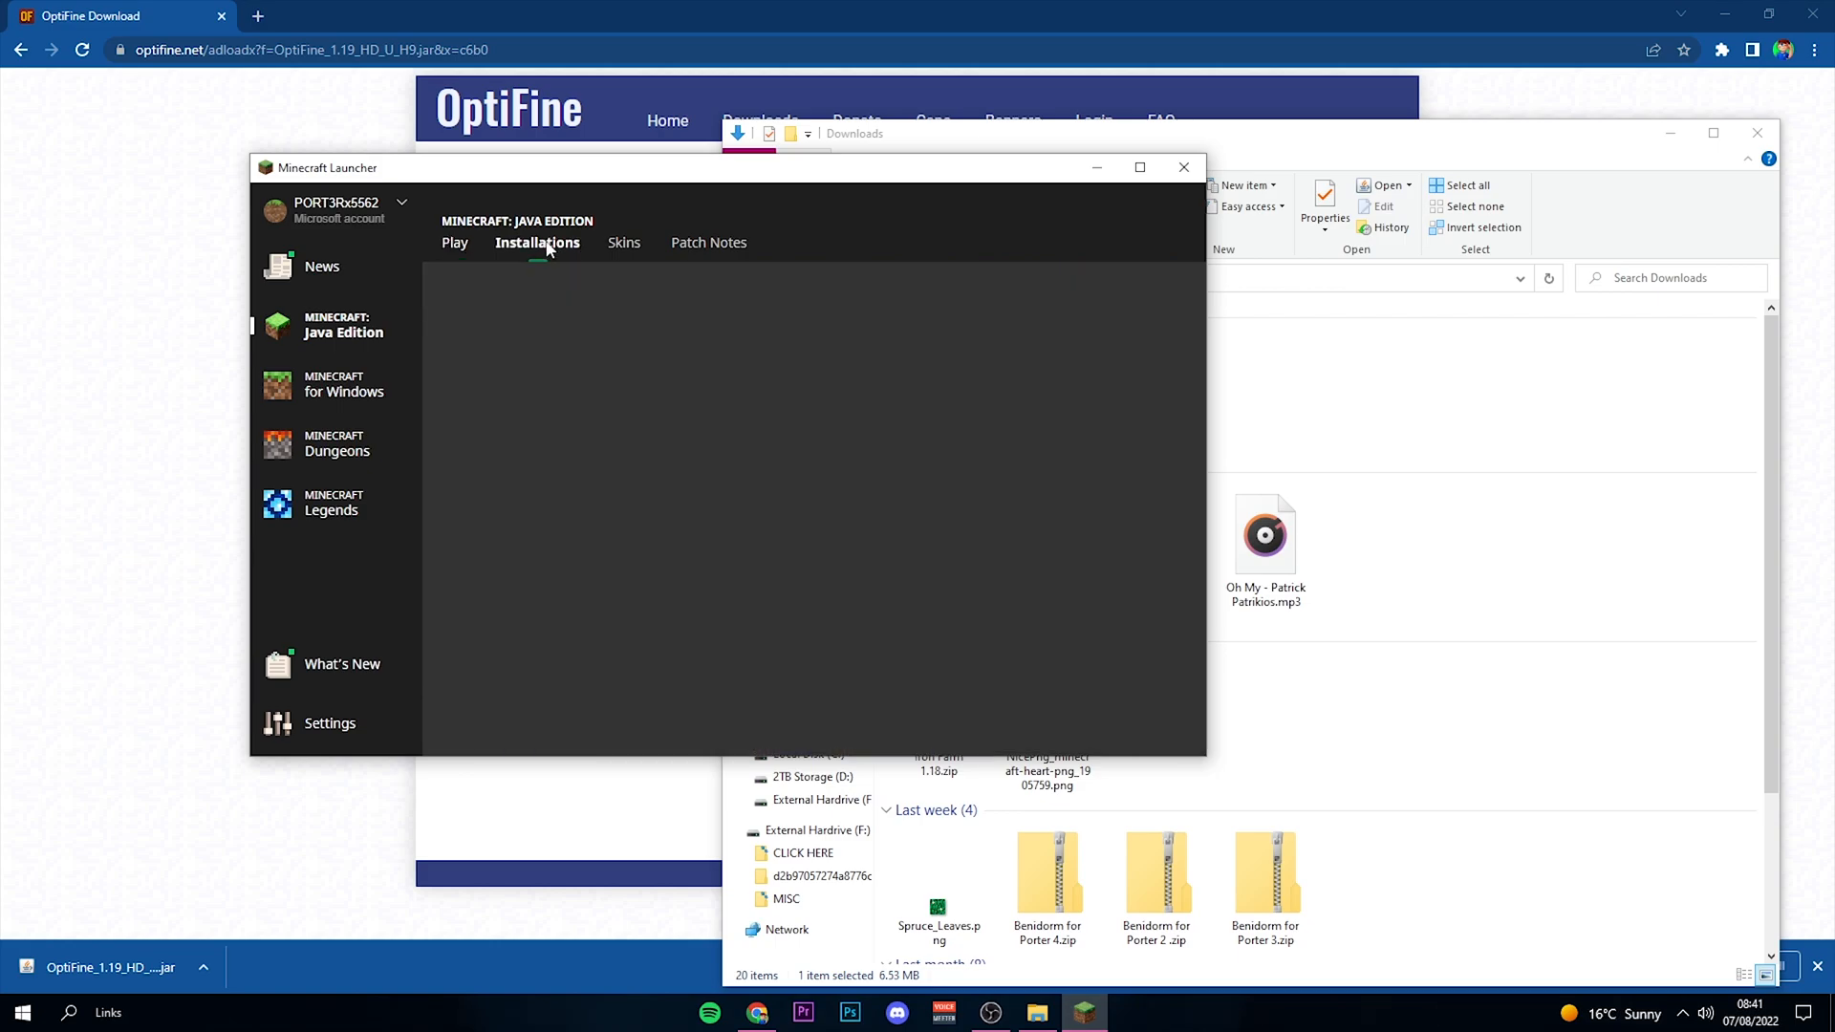
left_click(536, 242)
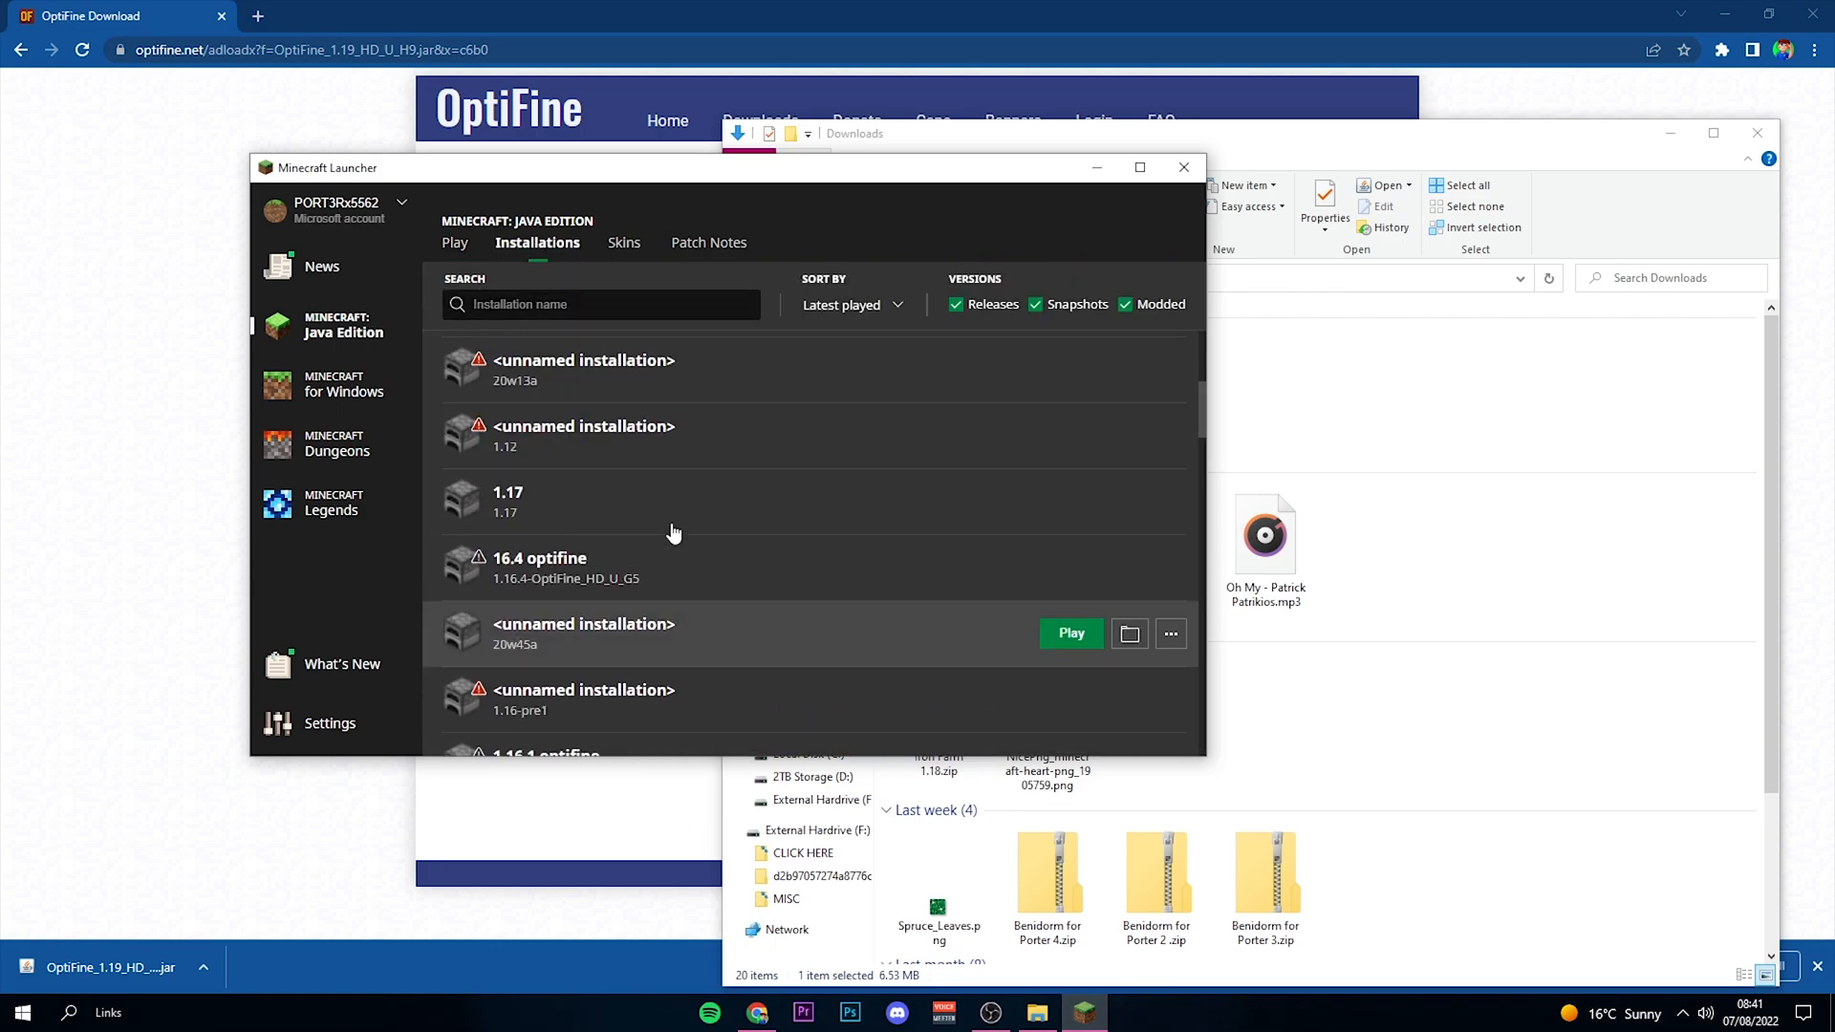
left_click(1069, 632)
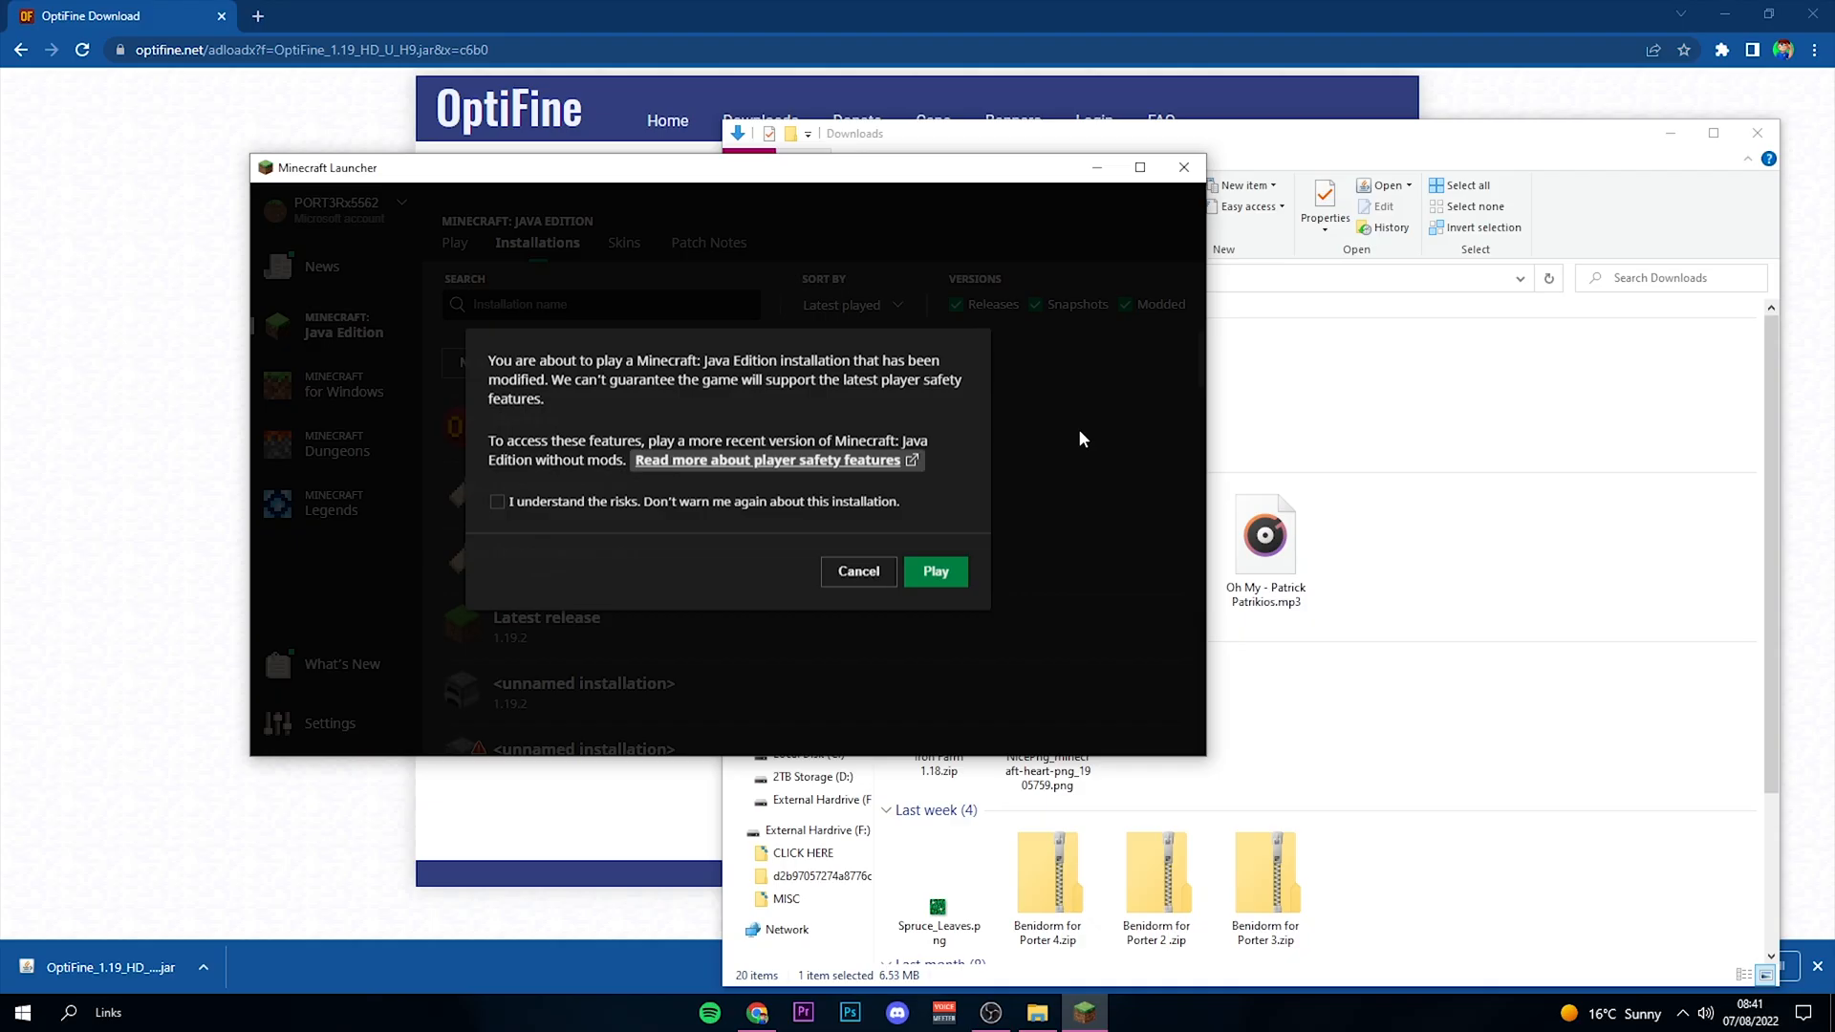
left_click(934, 571)
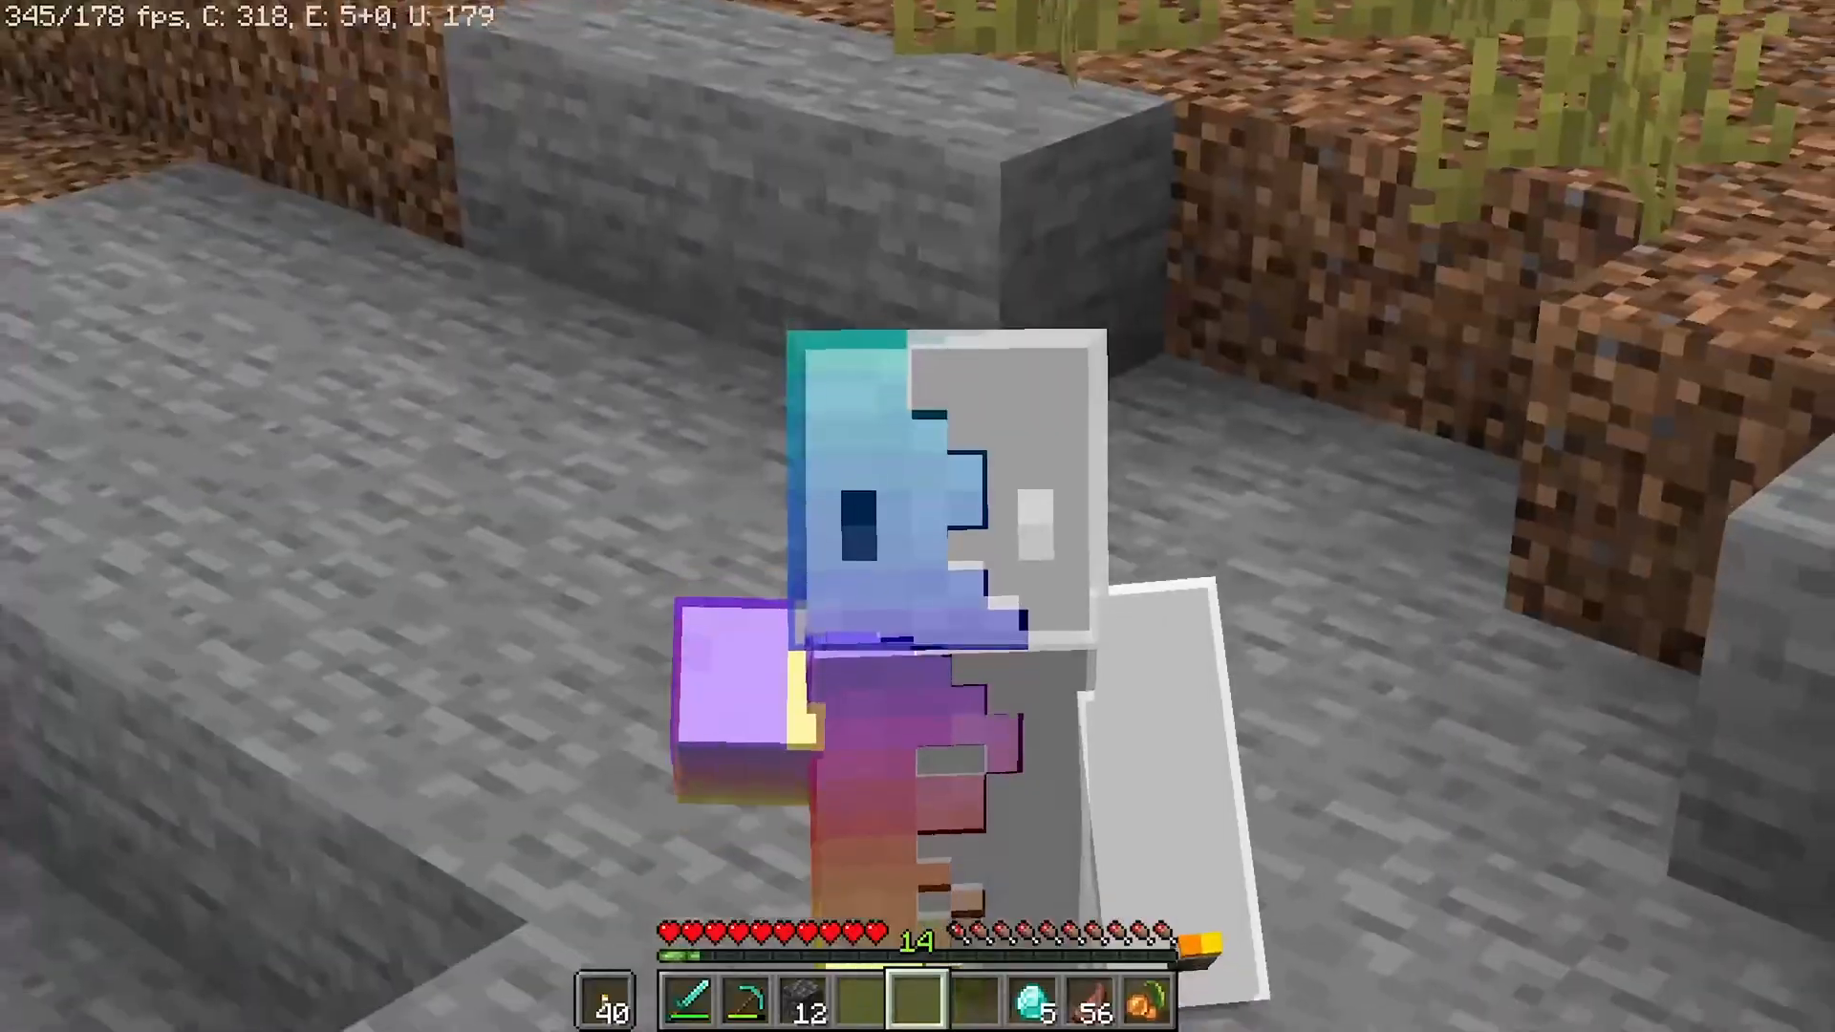
mouse_move(917, 516)
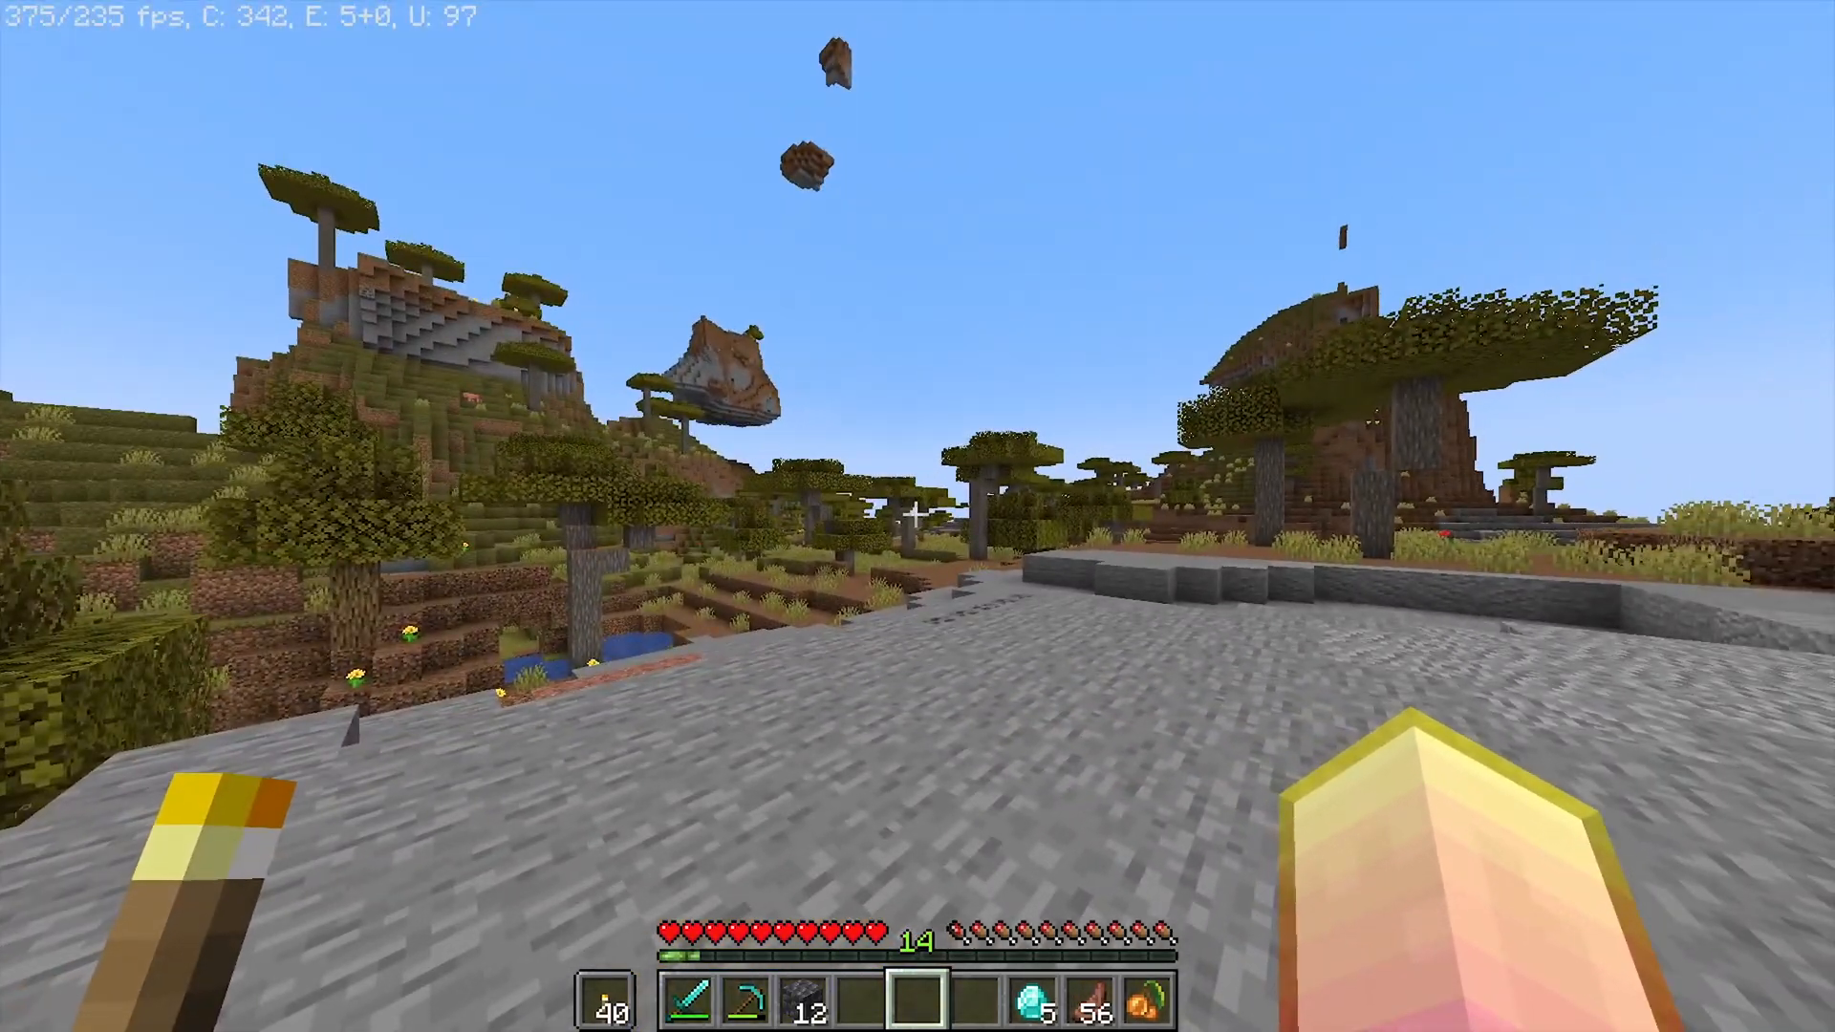
Step: Toggle the F3 debug screen to confirm OptiFine HD U H9, then pause with Esc
key("f3")
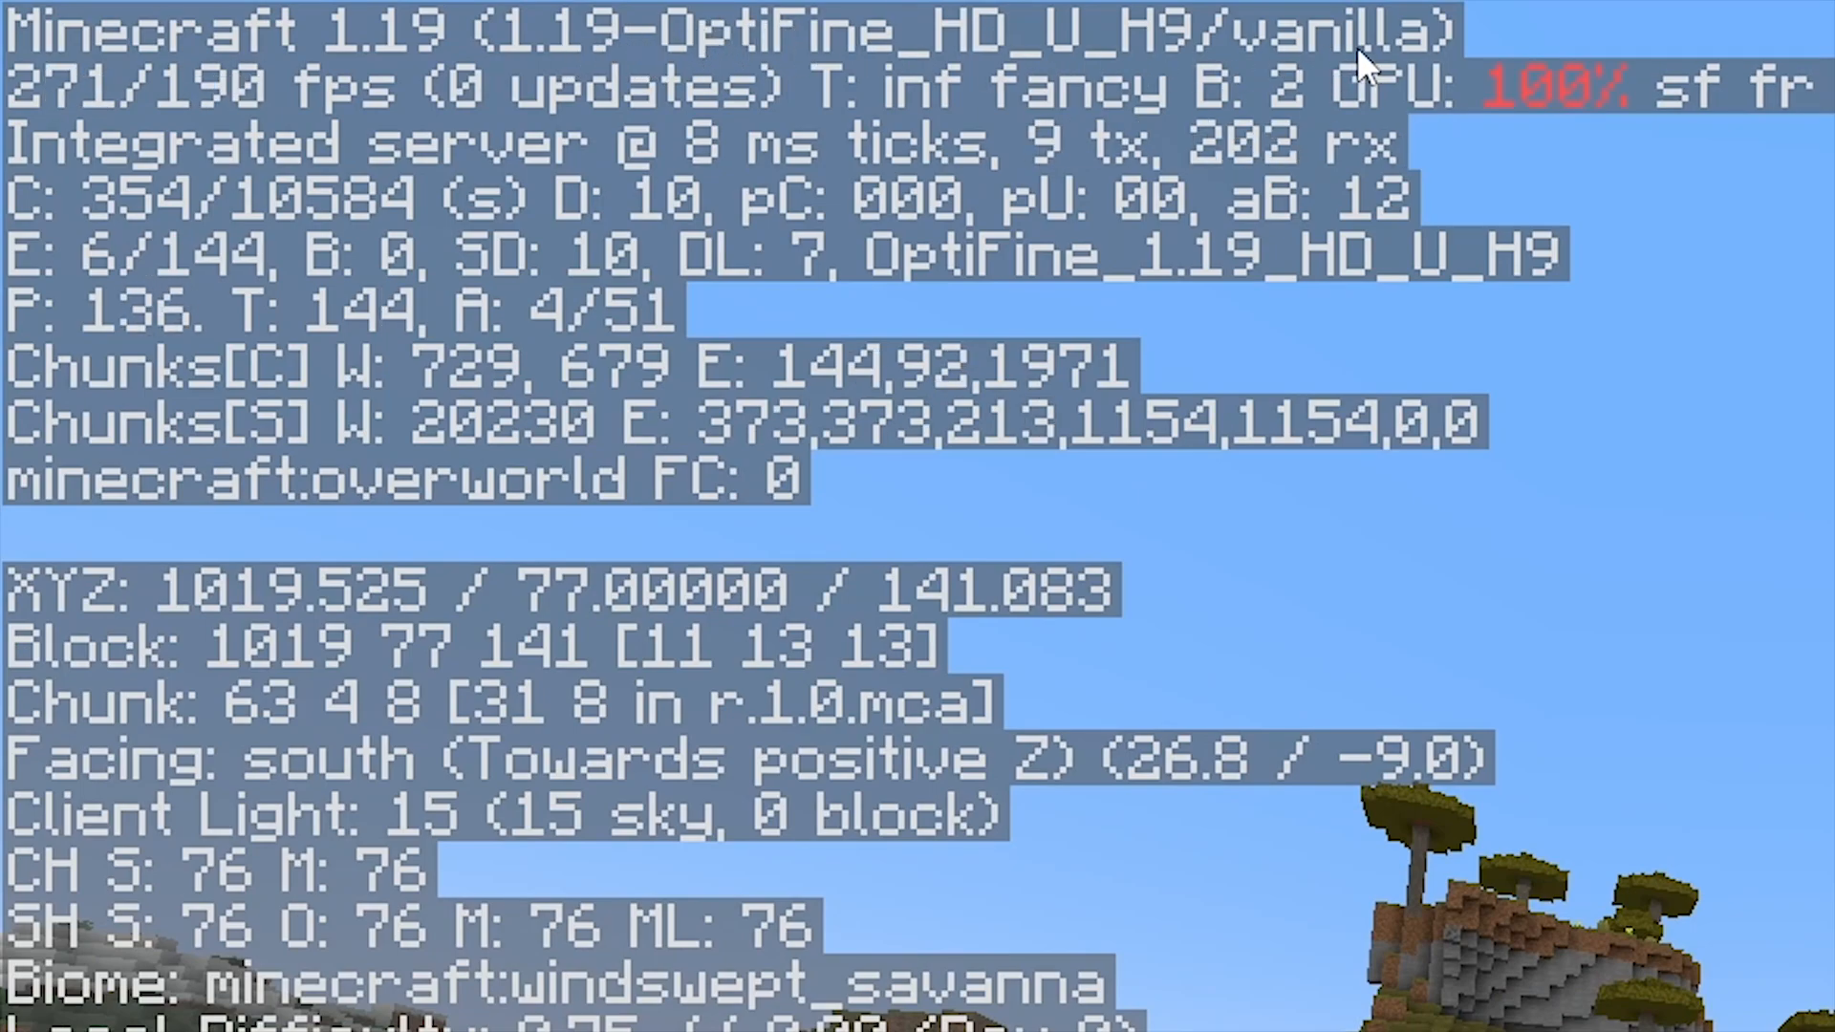
key("f3")
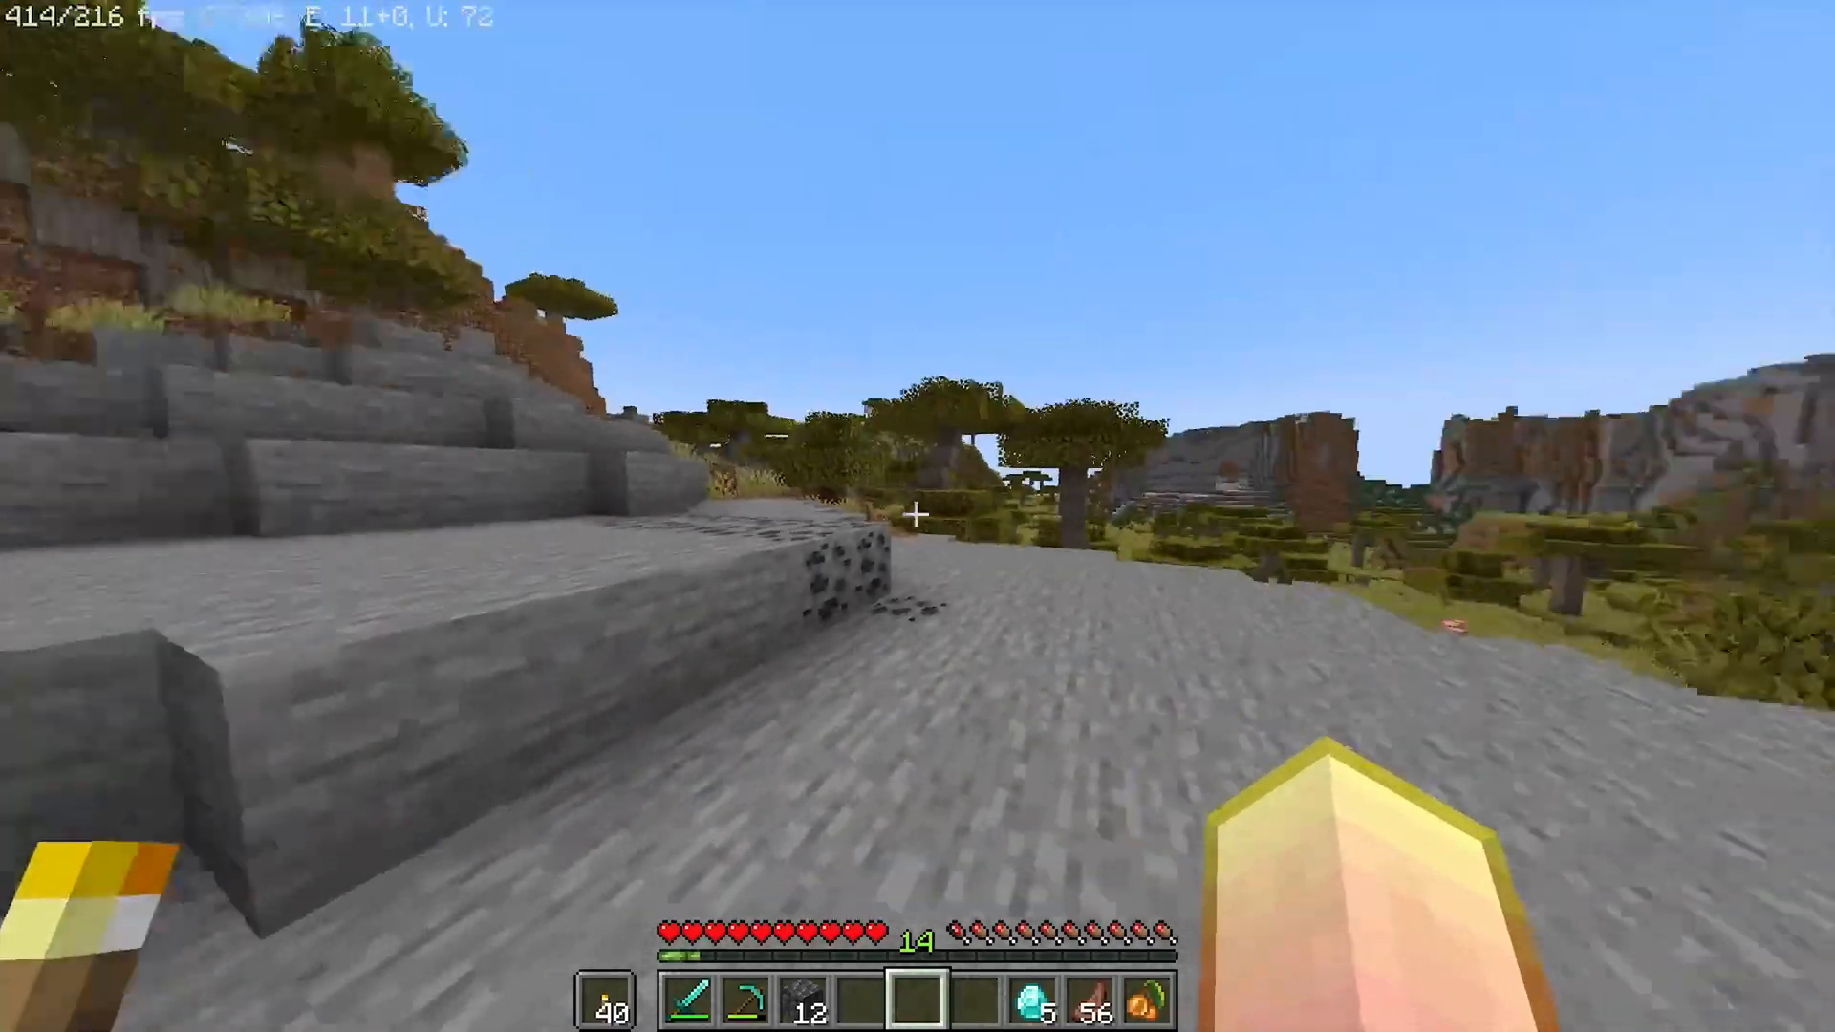
key("Escape")
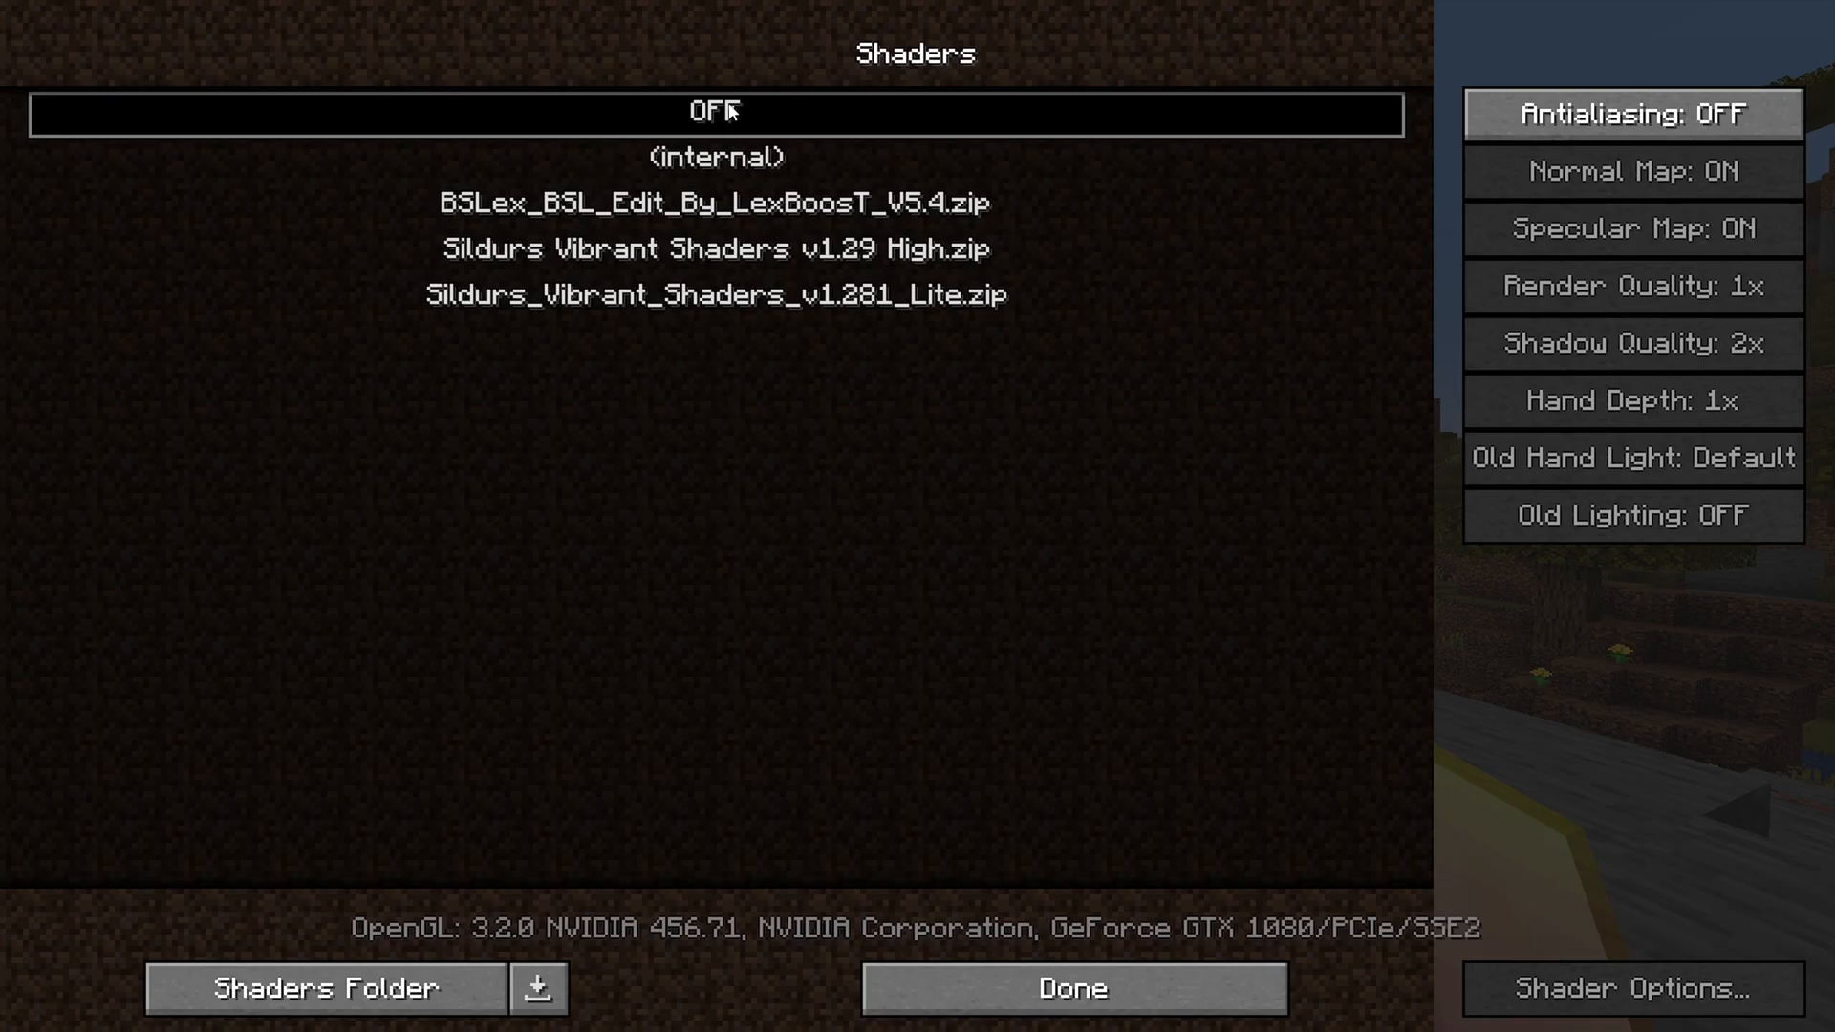
mouse_move(787, 299)
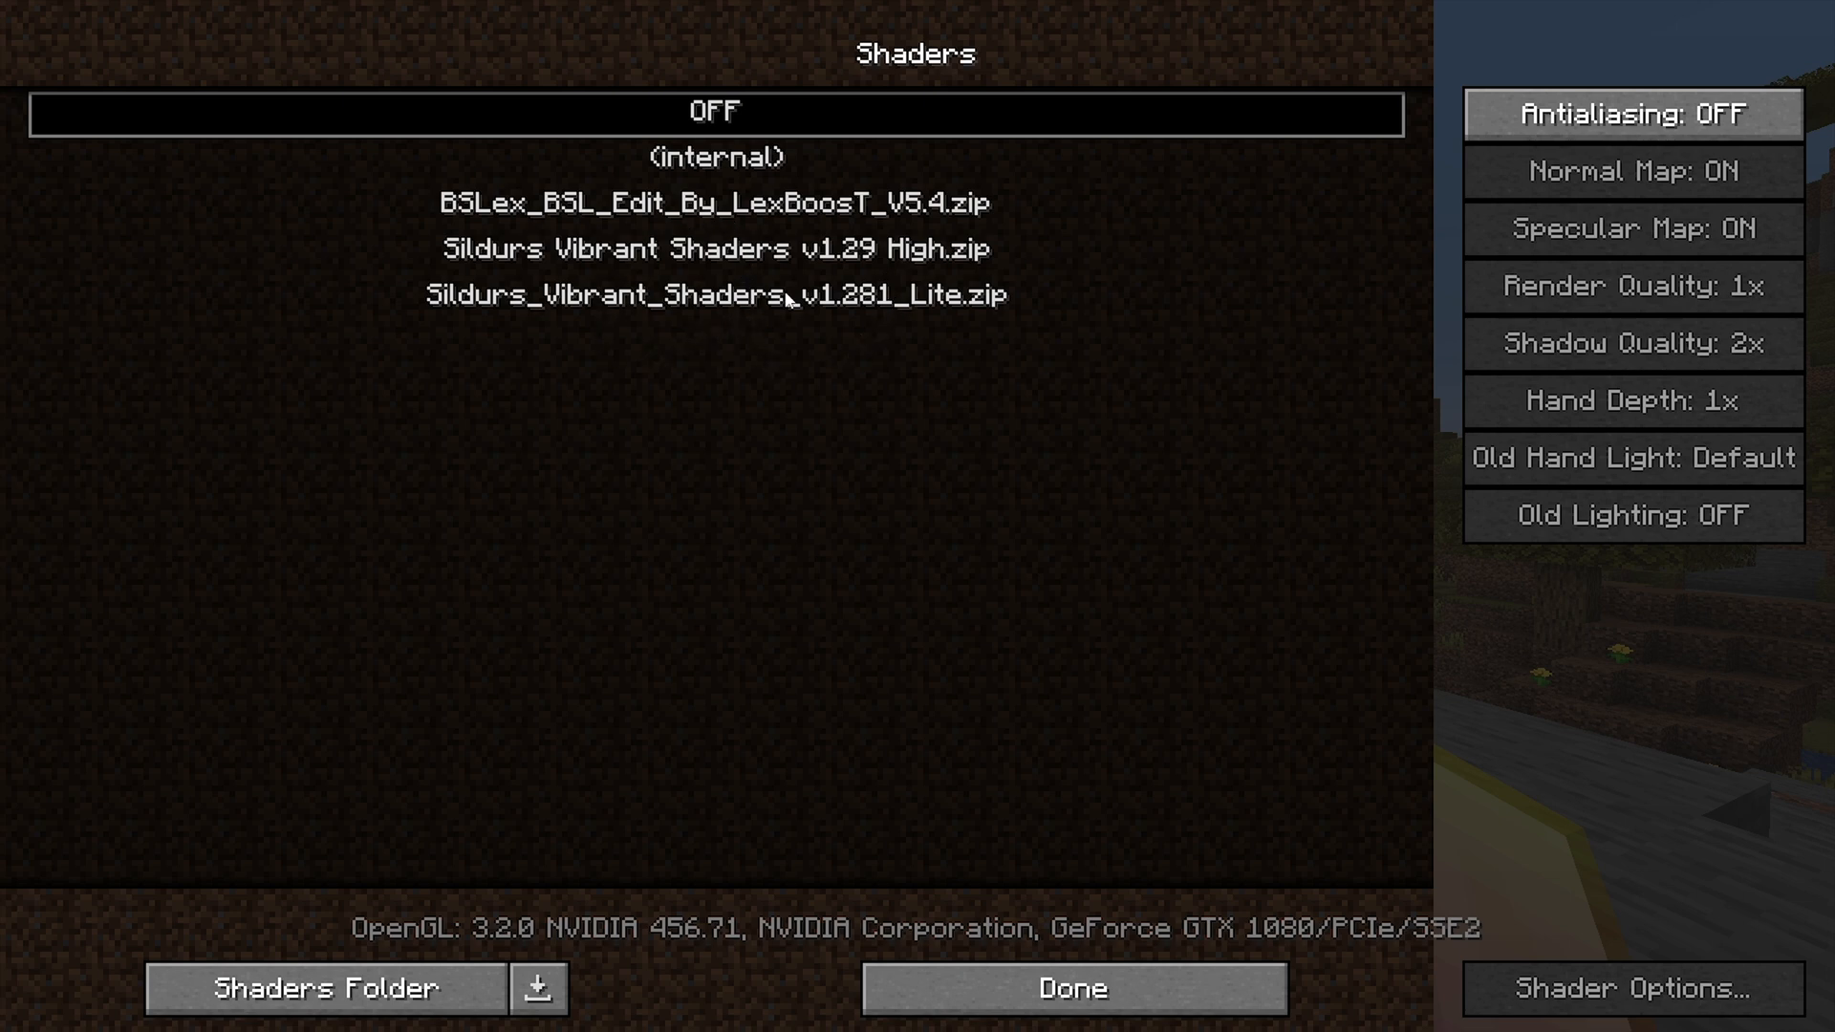
Step: Select the Sildurs Vibrant Lite shader pack in the Shaders menu
left_click(1070, 987)
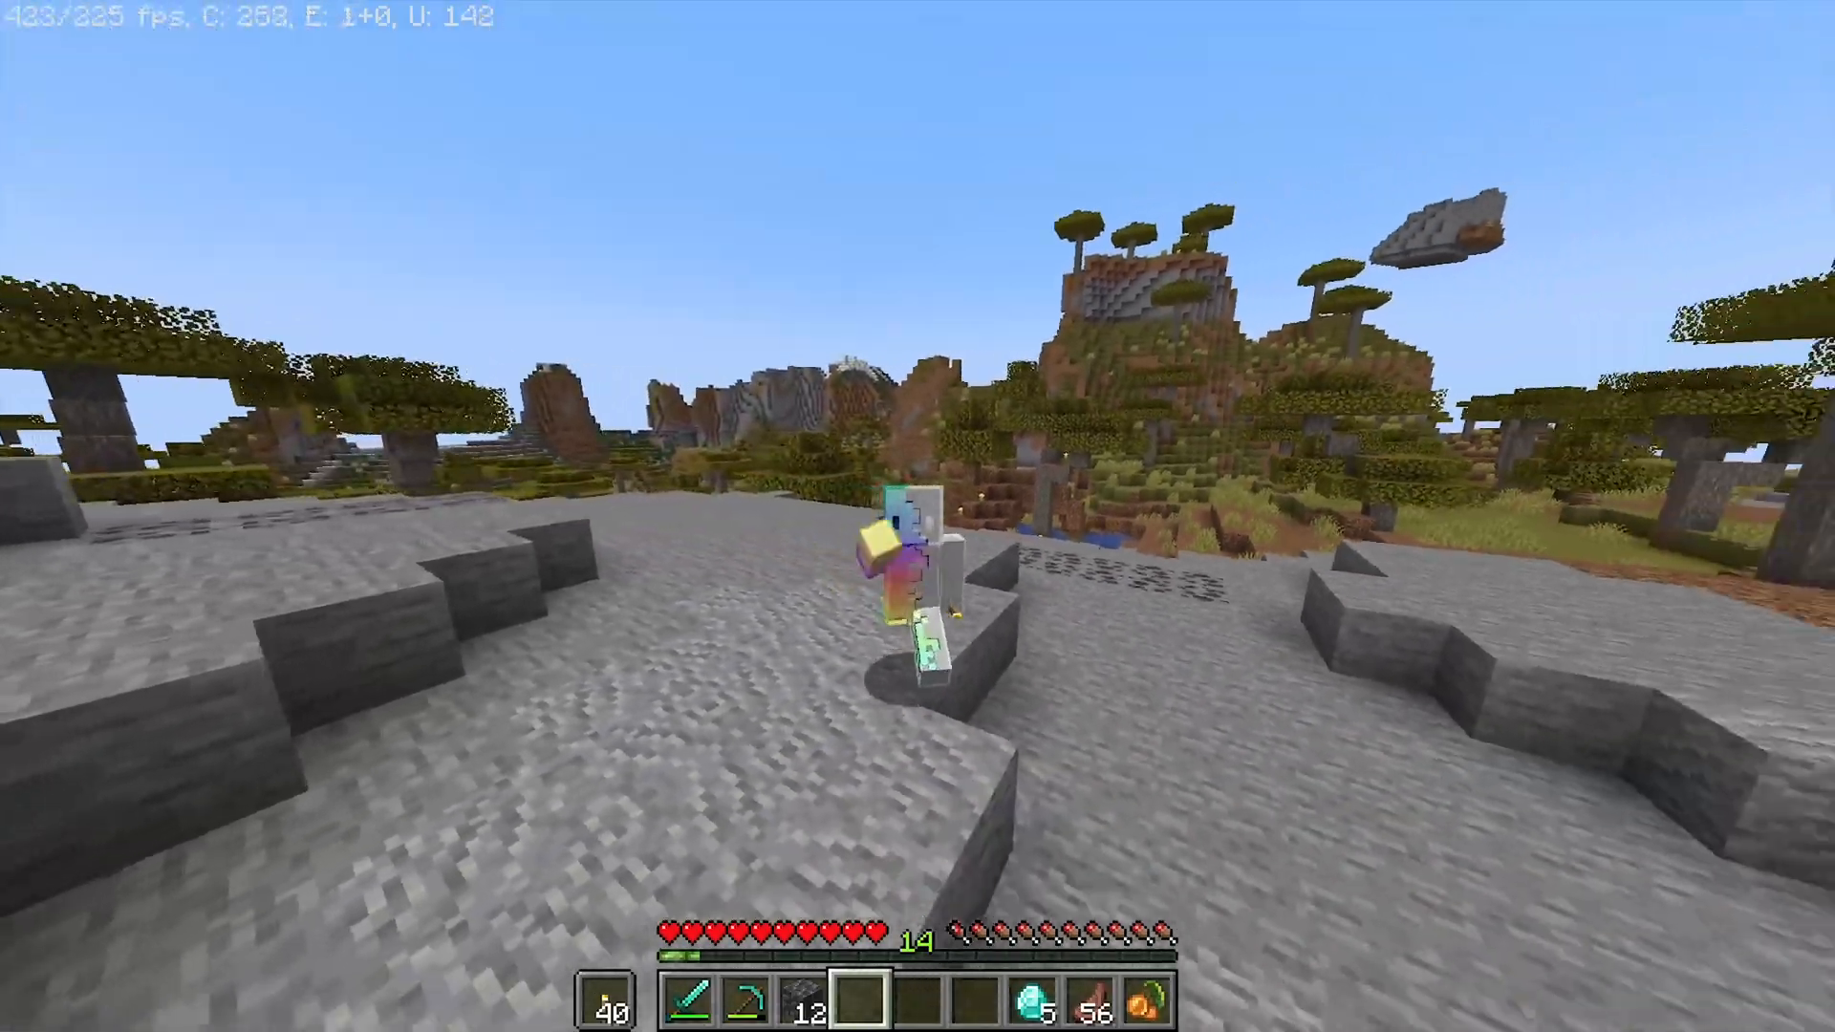
mouse_move(918, 516)
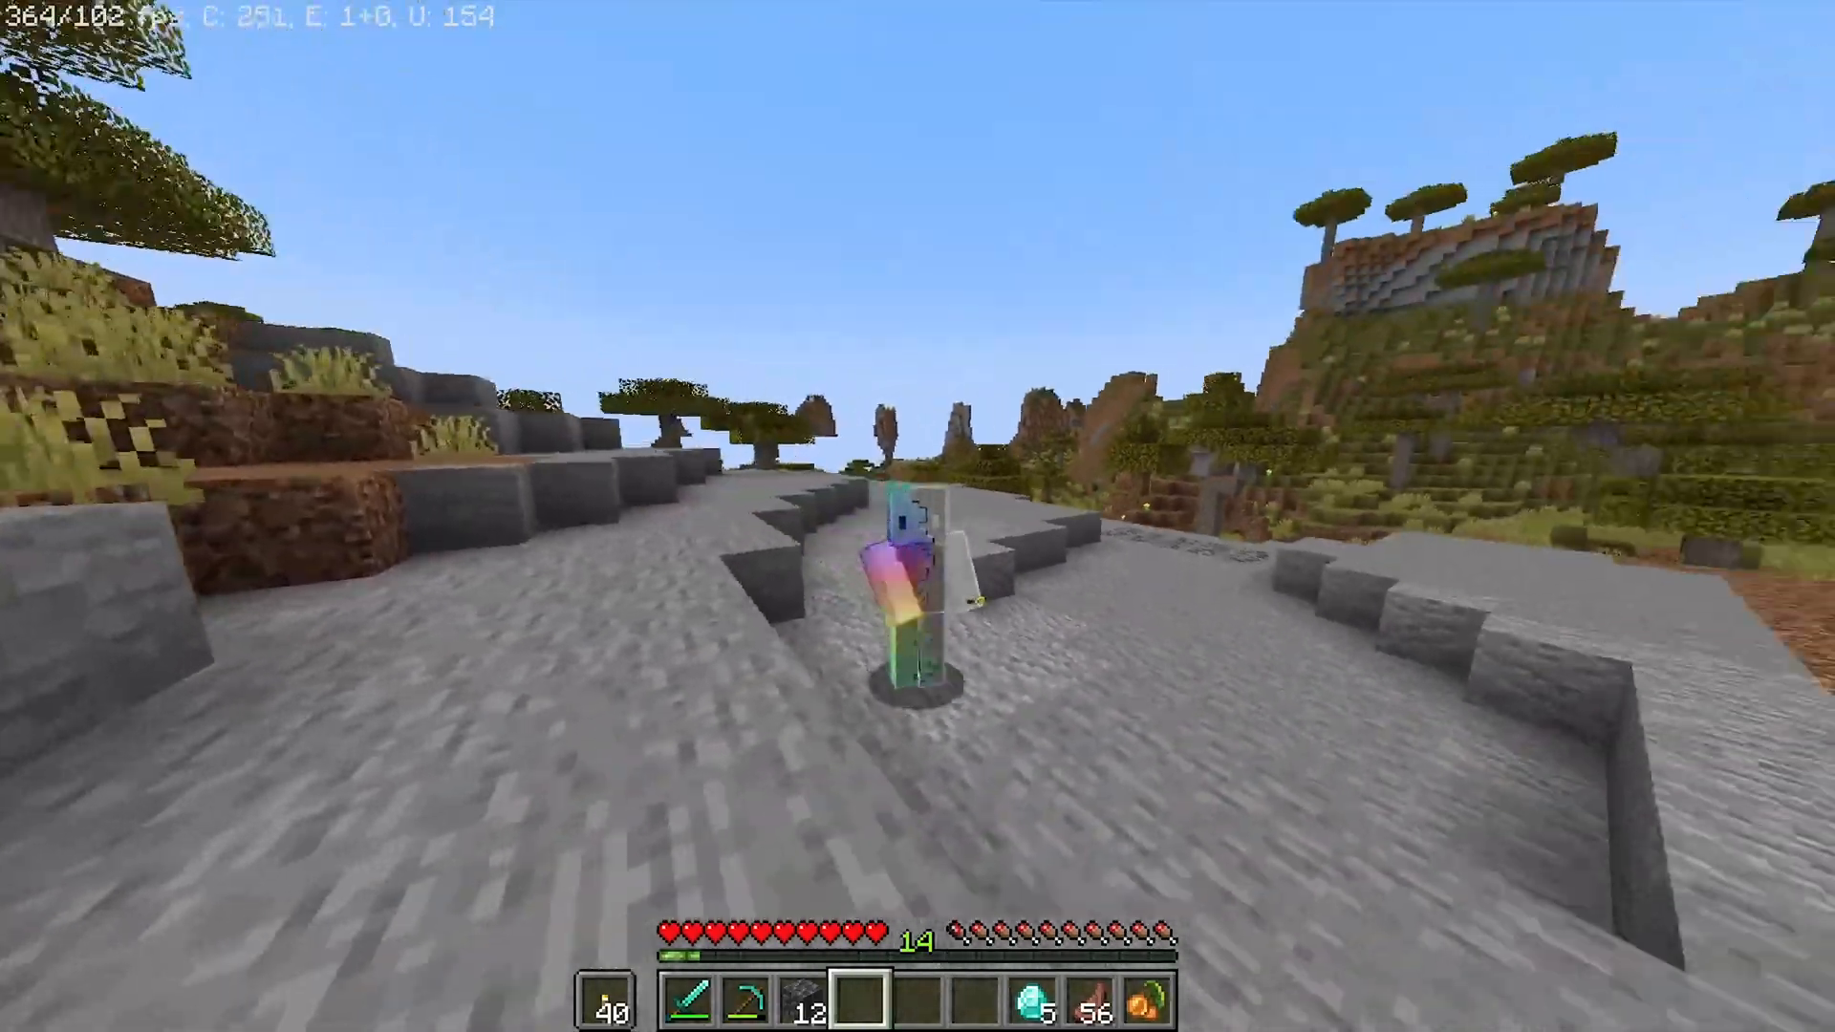